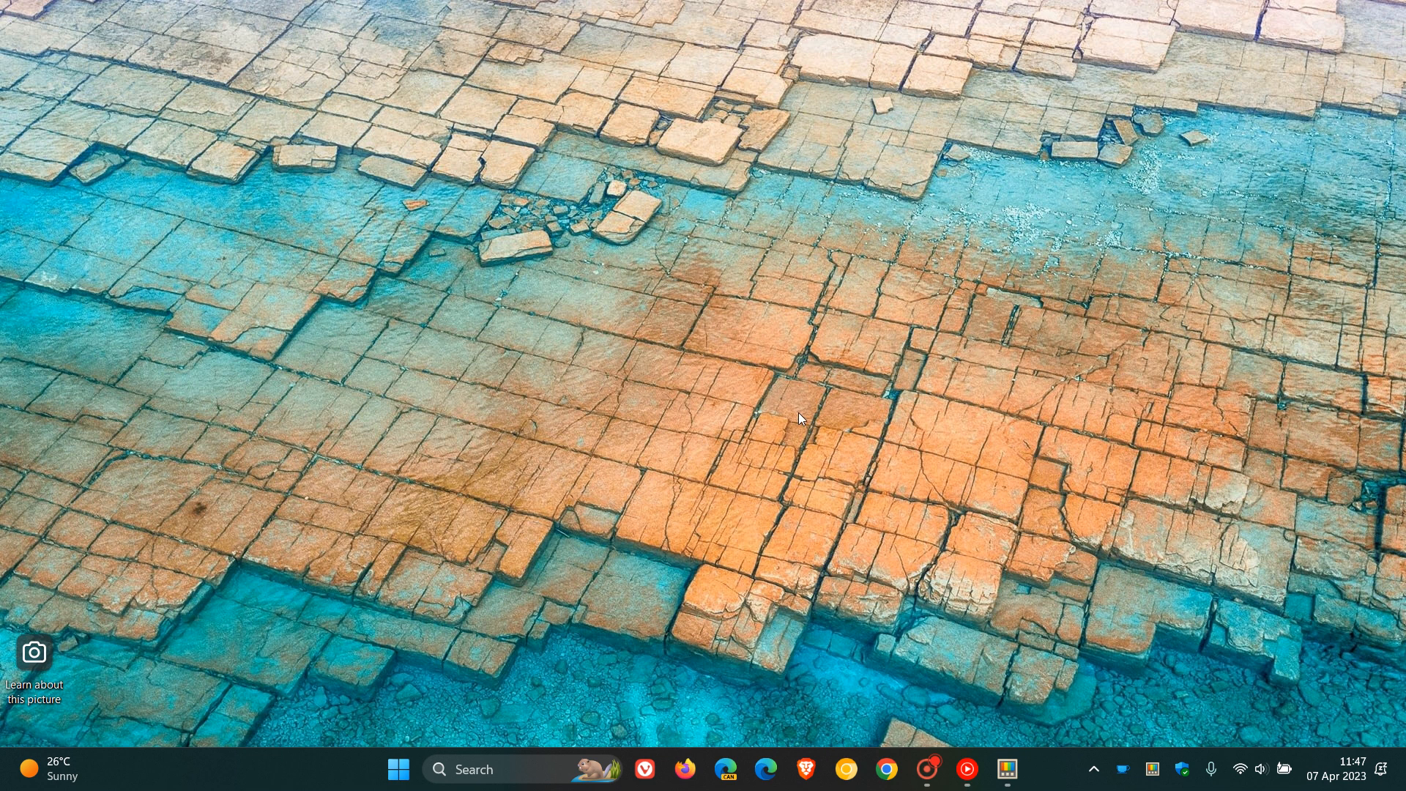
{"action": "mouse_move", "coordinate": [1005, 770]}
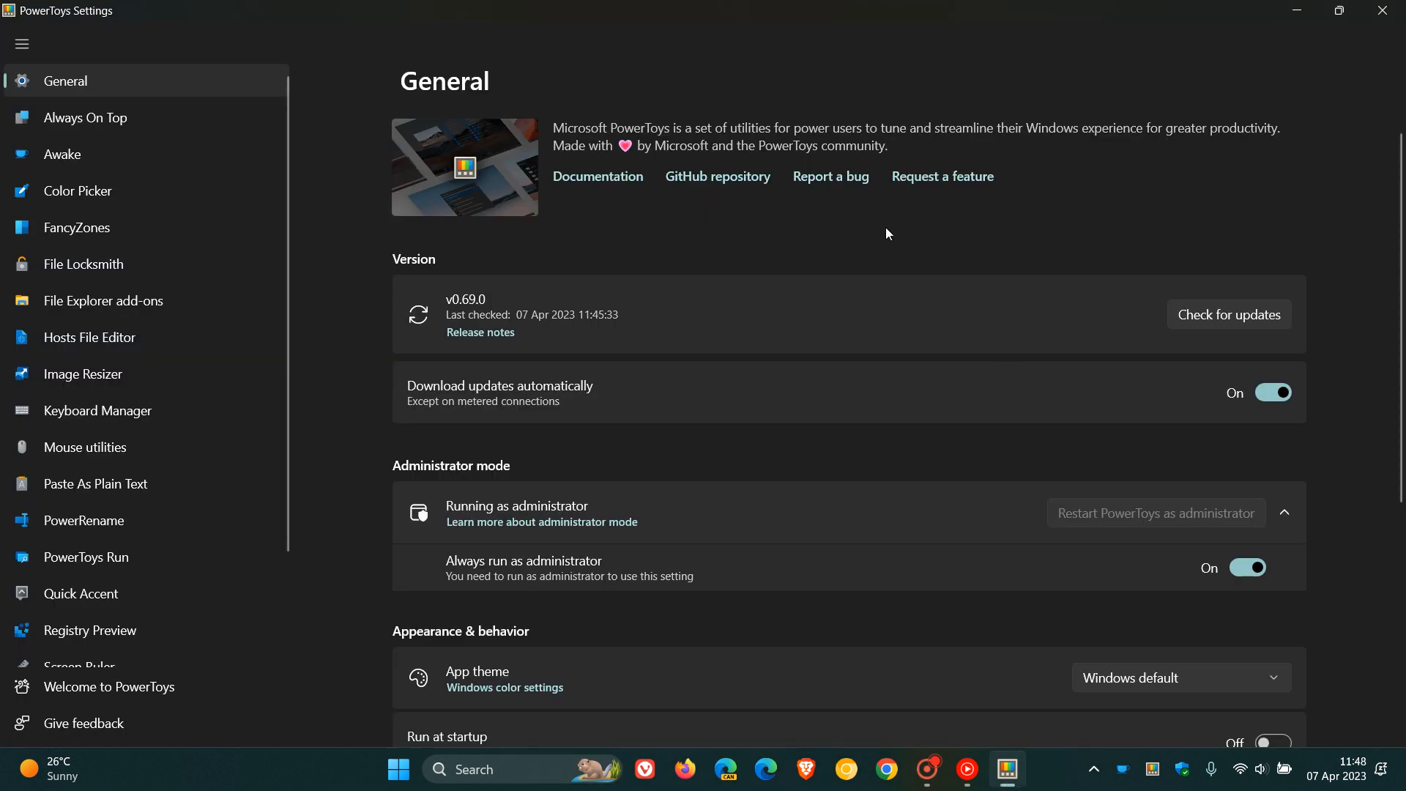
{"action": "mouse_move", "coordinate": [498, 302]}
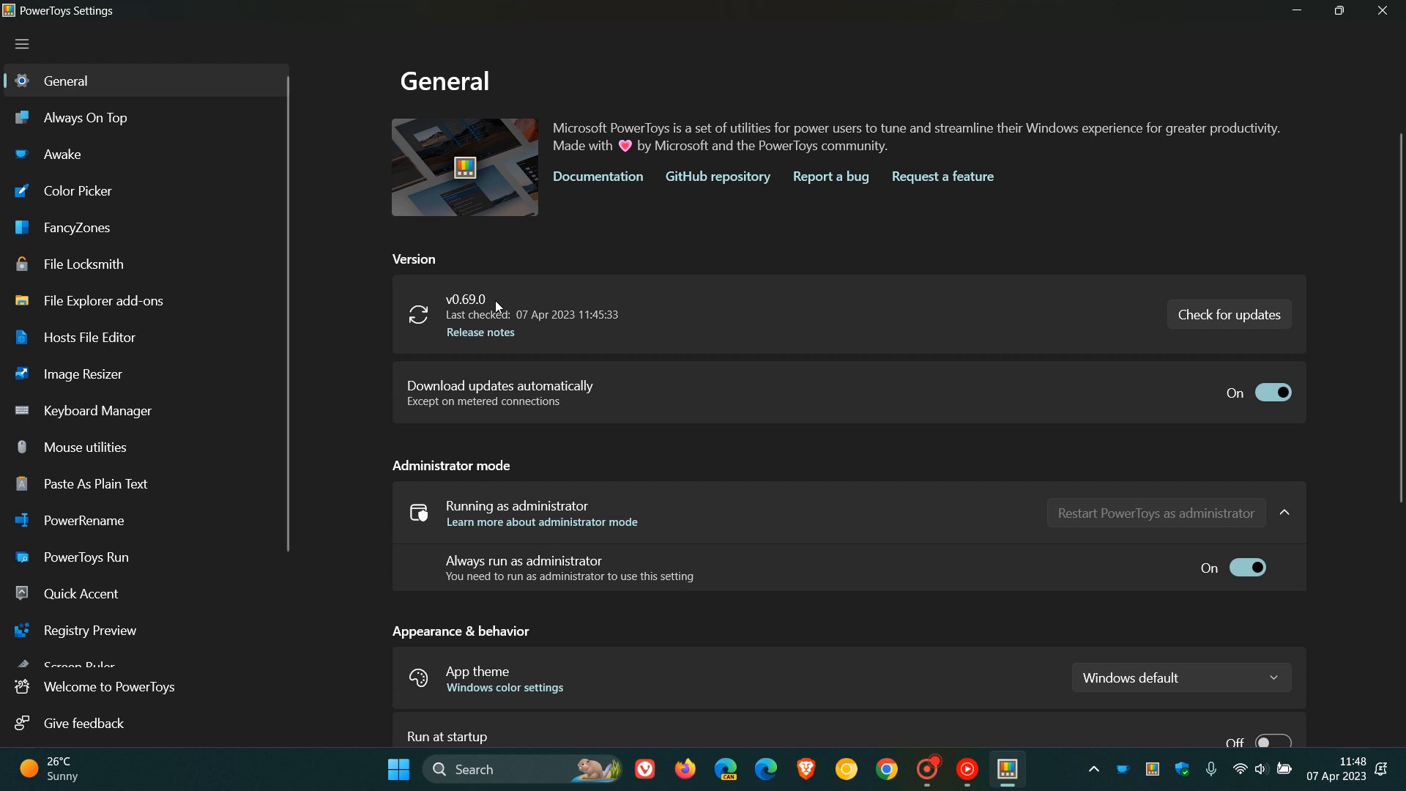
{"action": "mouse_move", "coordinate": [906, 250]}
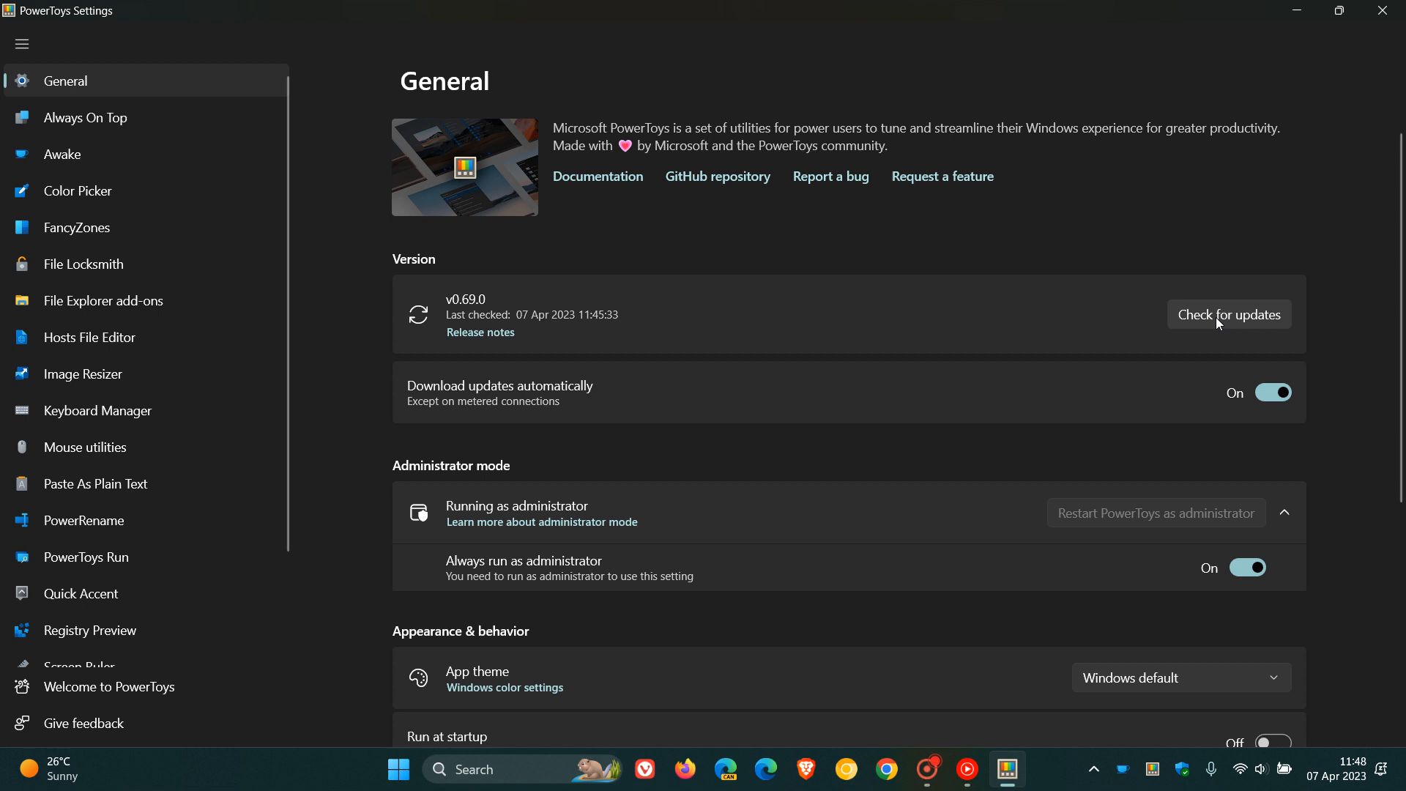
Run an update check confirming PowerToys v0.69.0 is up to date.
{"action": "left_click", "coordinate": [1230, 314]}
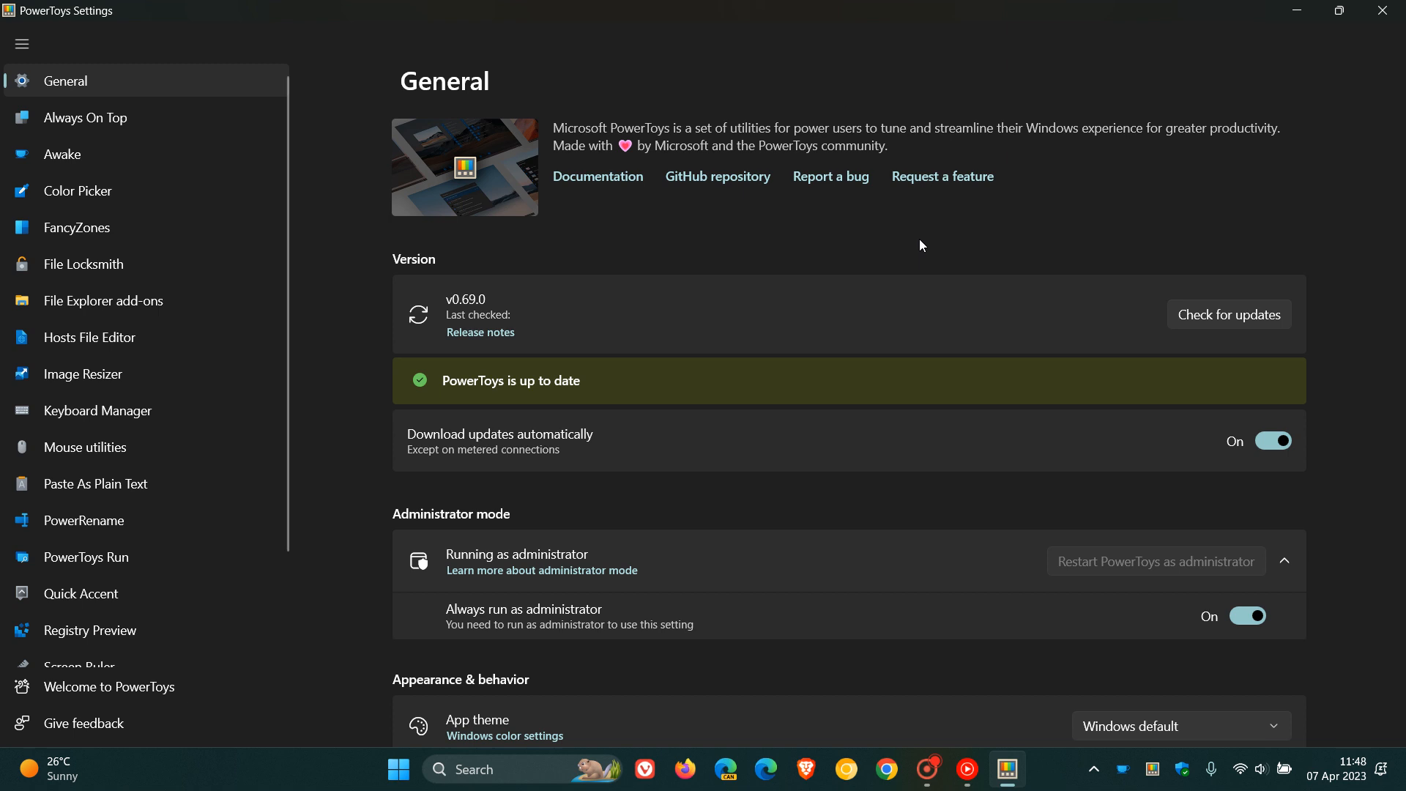
{"action": "mouse_move", "coordinate": [151, 333]}
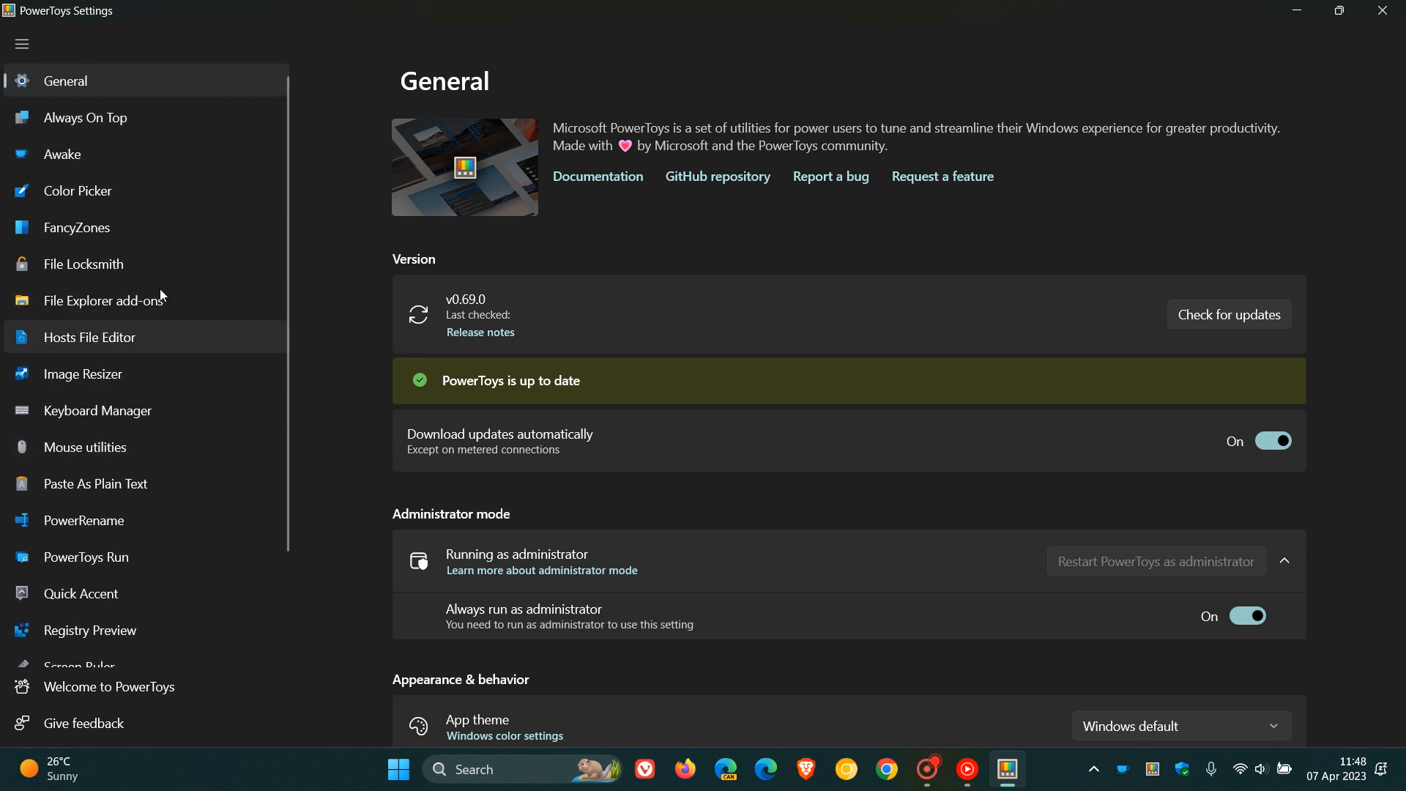
{"action": "mouse_move", "coordinate": [762, 249]}
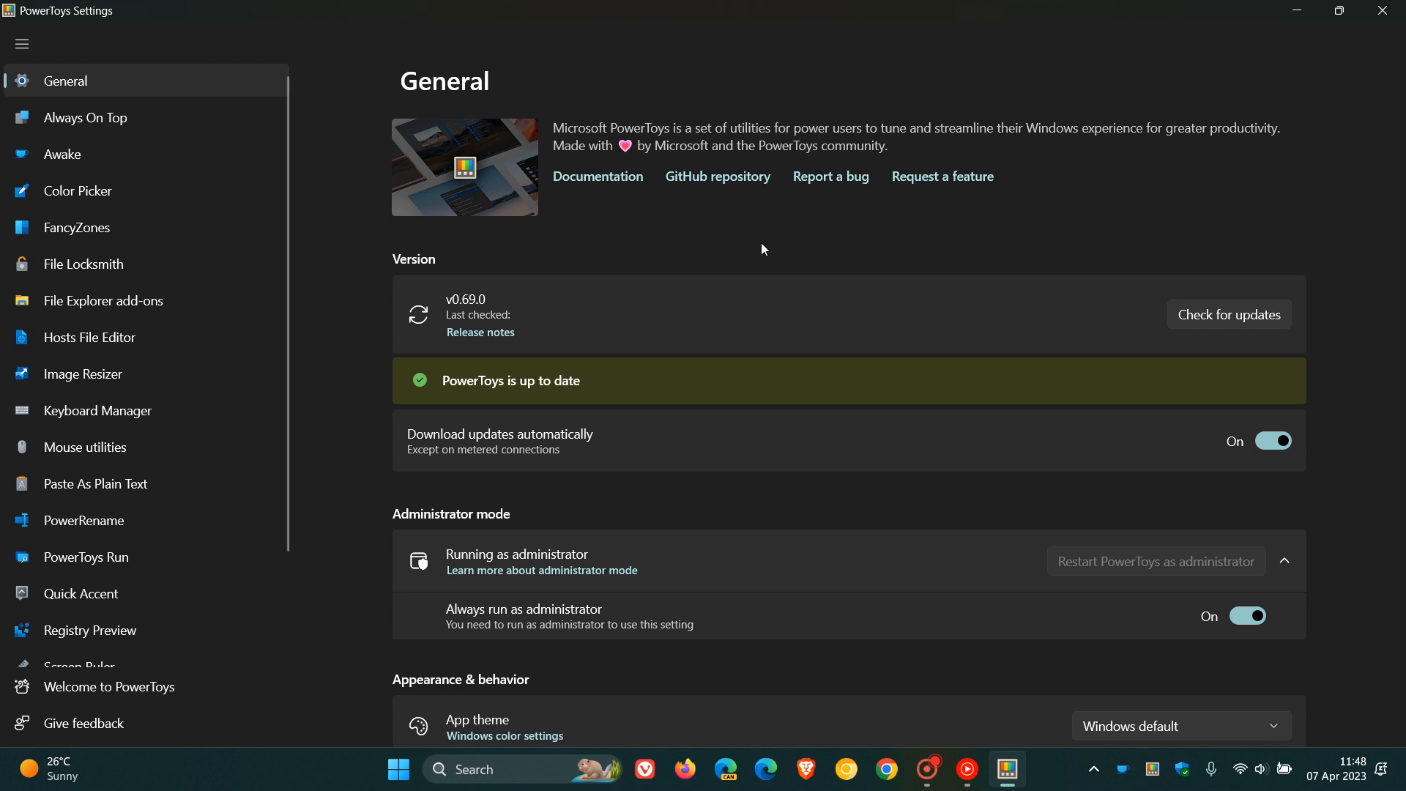
{"action": "mouse_move", "coordinate": [140, 573]}
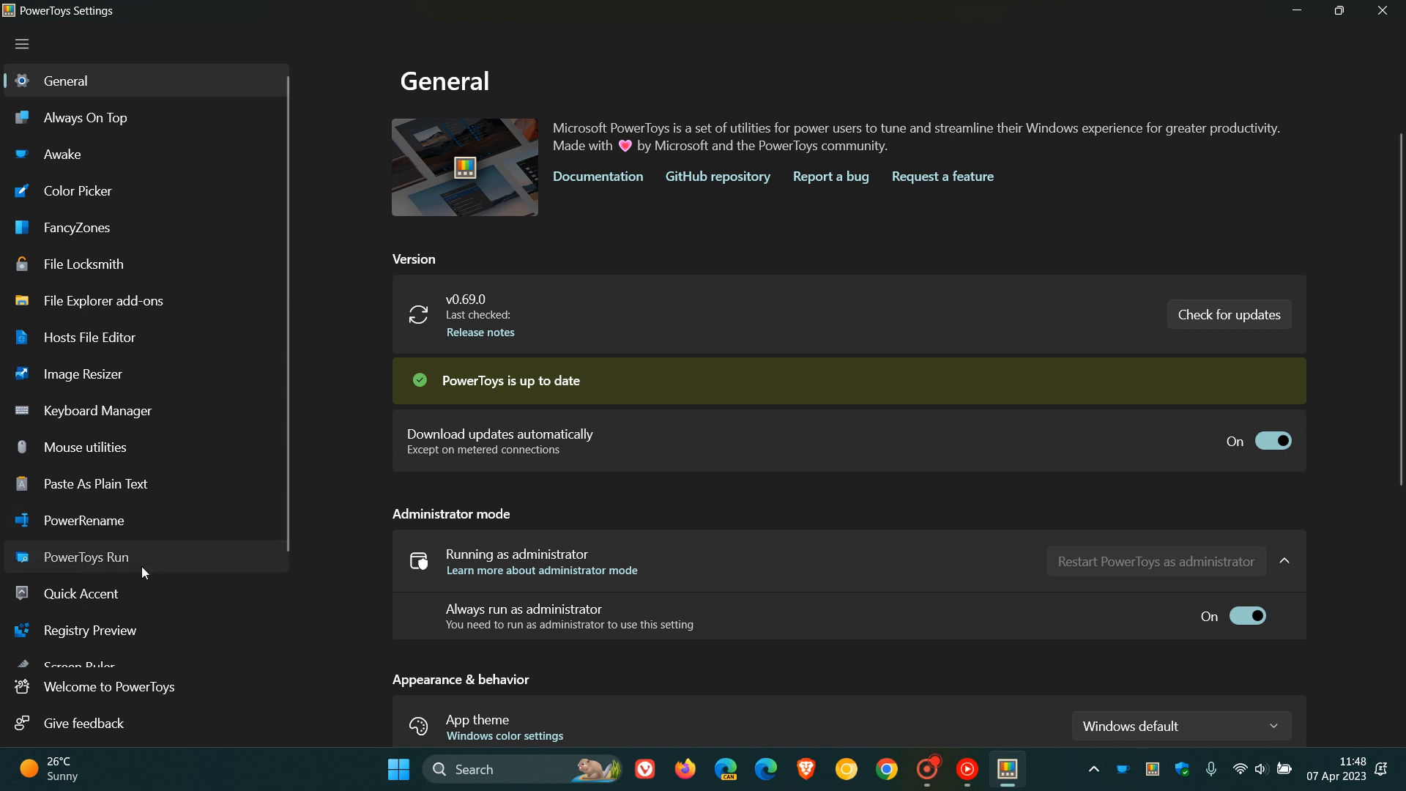
View the PowerToys Run page, then switch to the Awake settings page.
{"action": "left_click", "coordinate": [86, 557]}
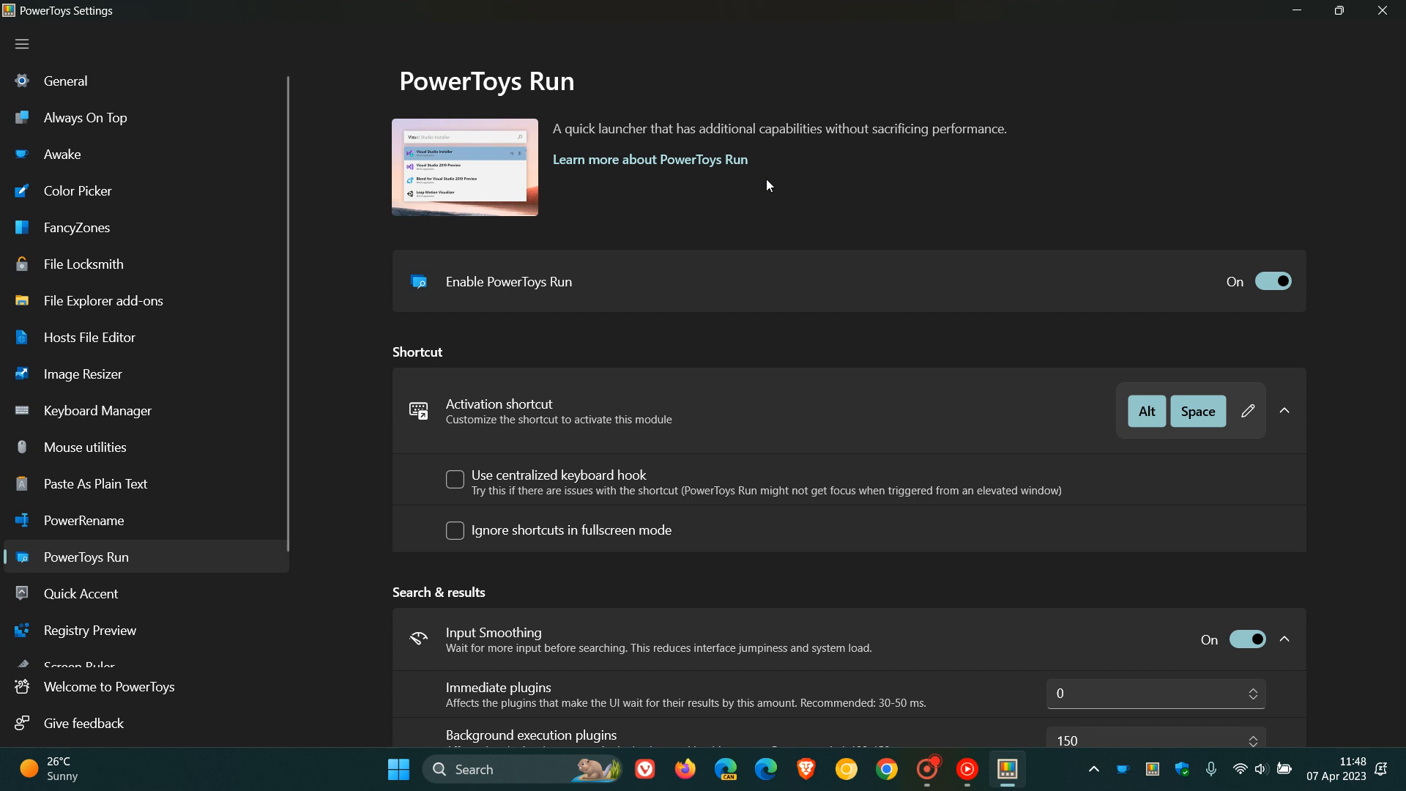
{"action": "mouse_move", "coordinate": [908, 184]}
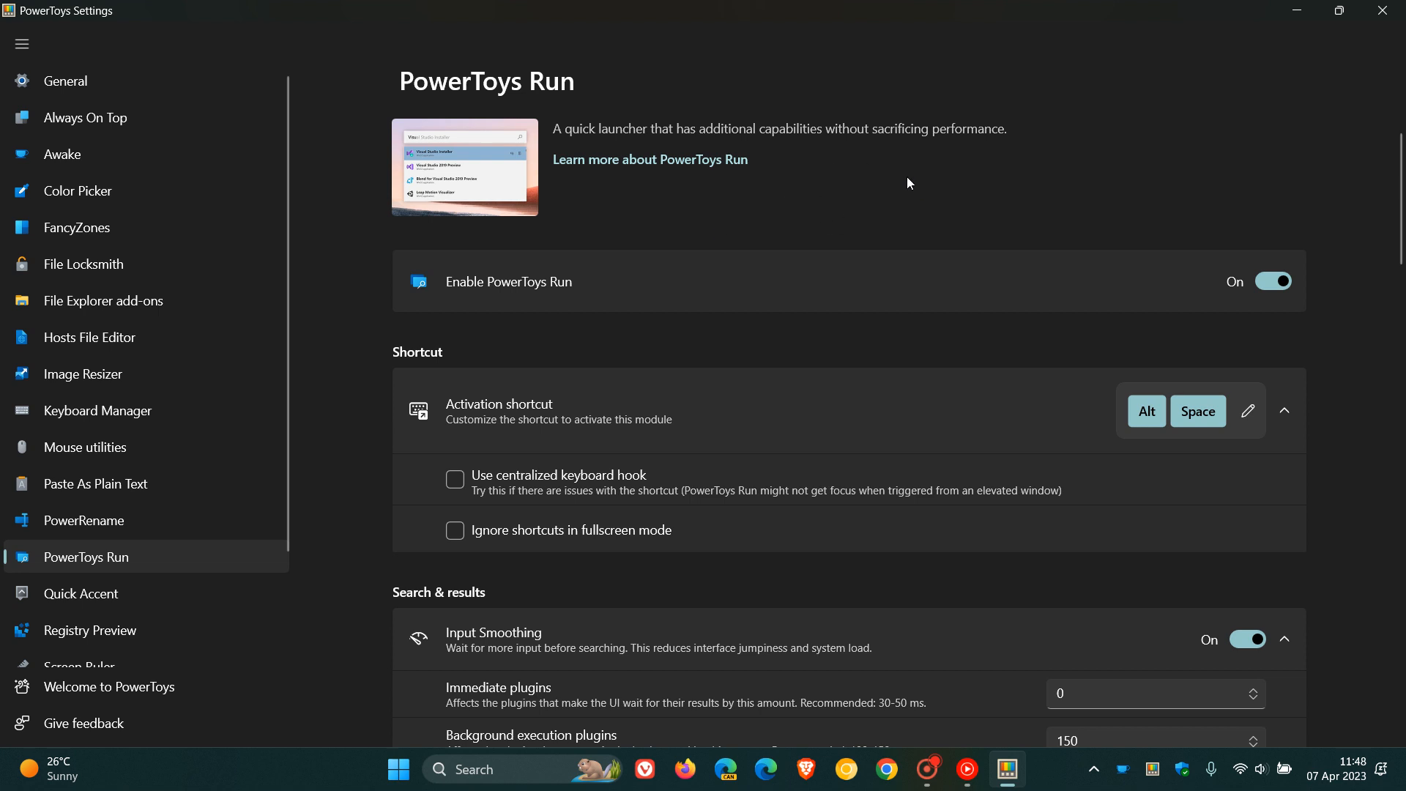
{"action": "mouse_move", "coordinate": [728, 217]}
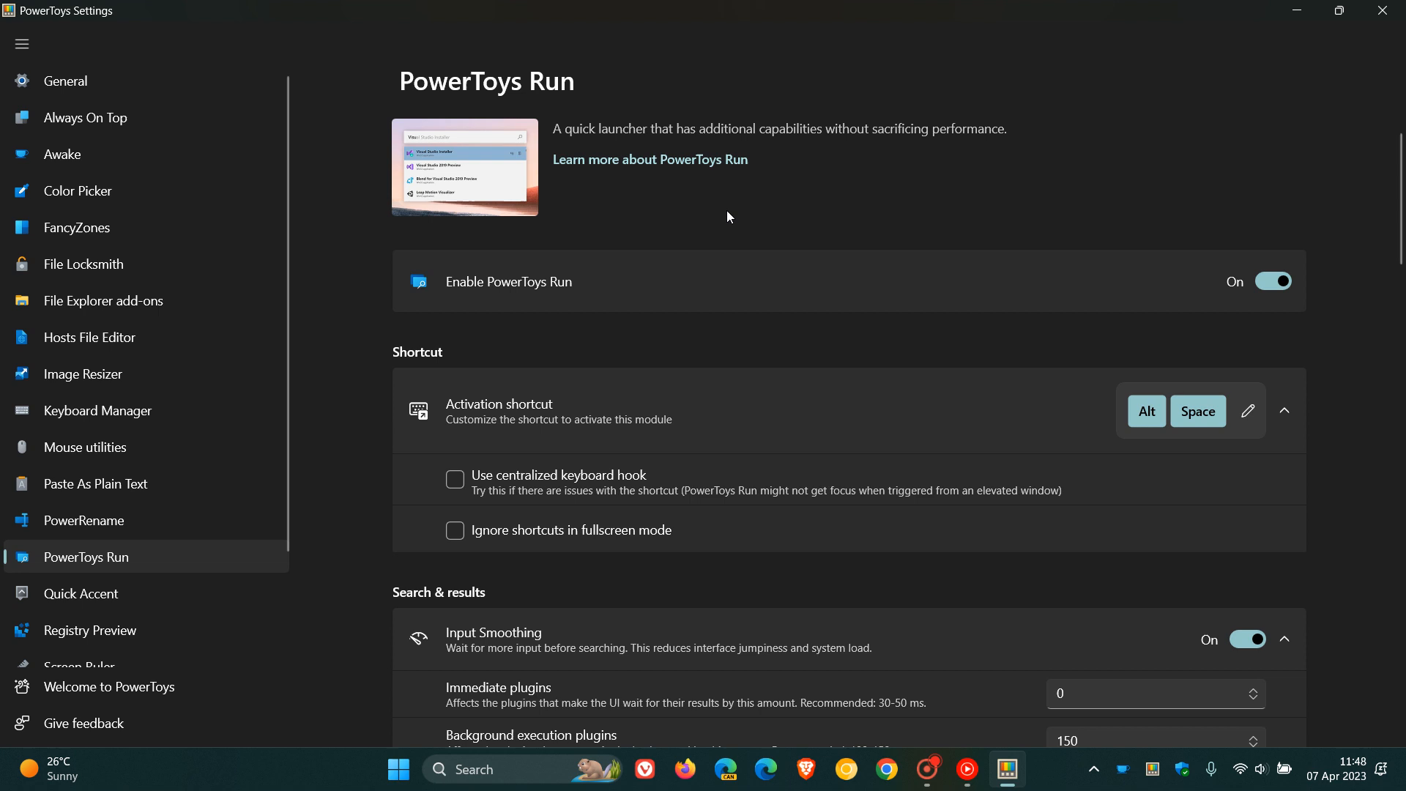
{"action": "left_click", "coordinate": [63, 154]}
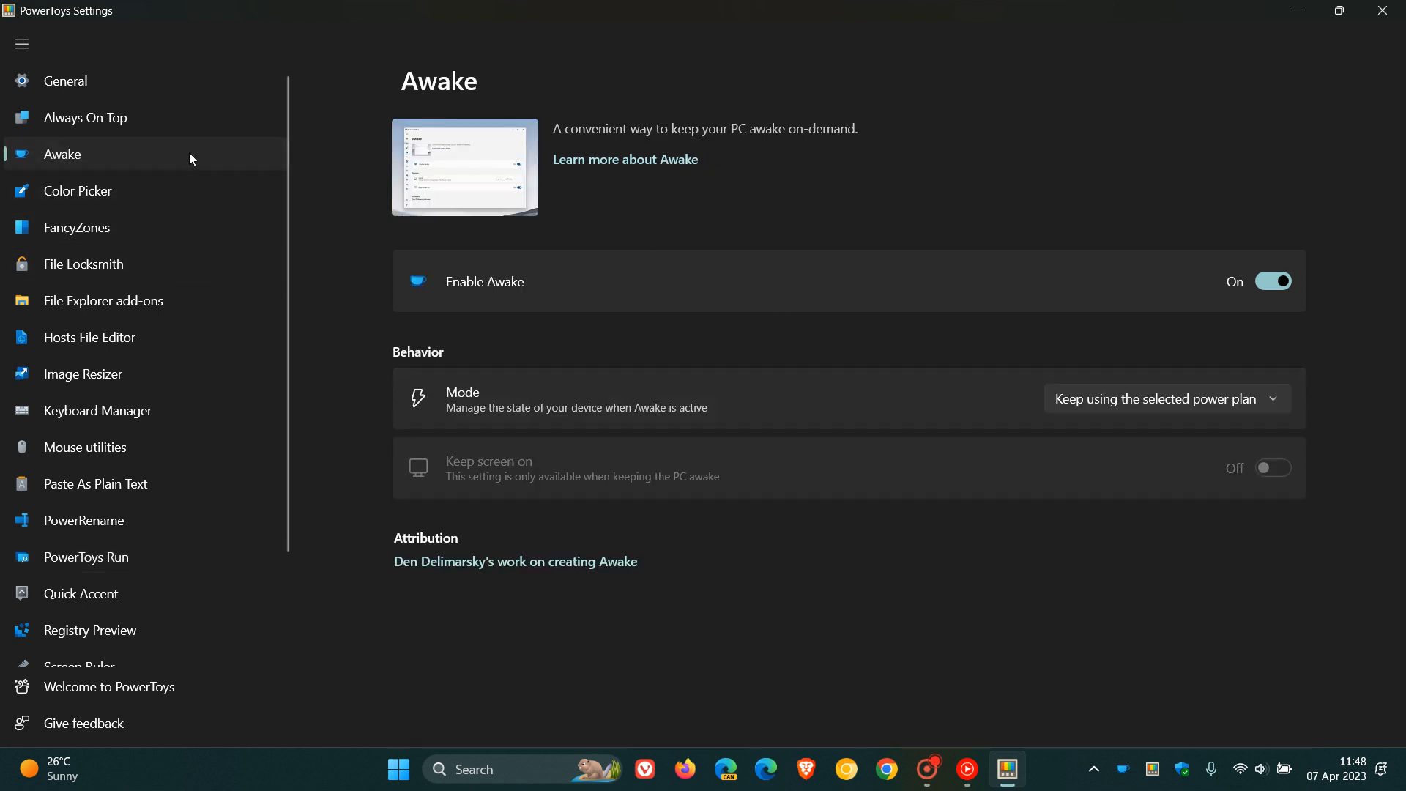
{"action": "mouse_move", "coordinate": [790, 186]}
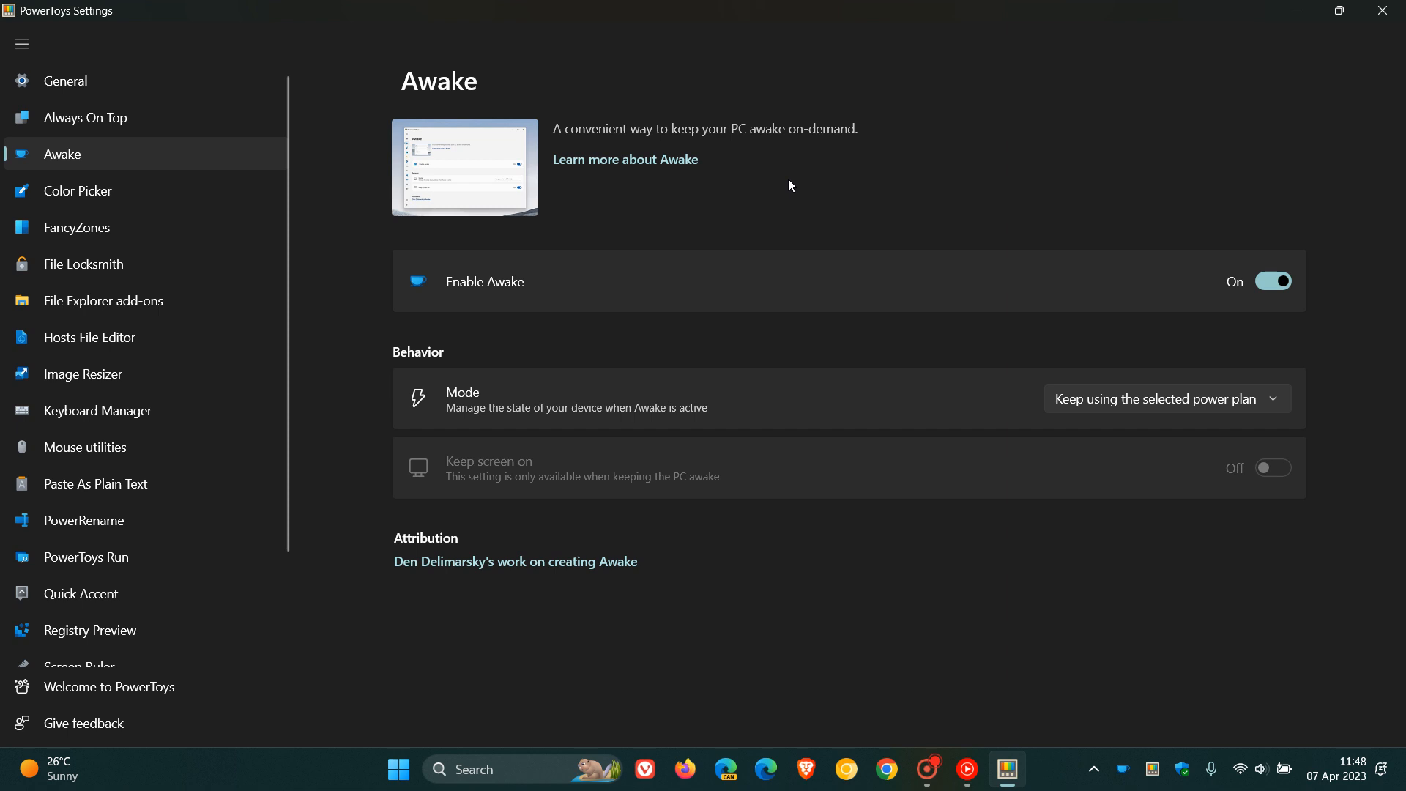
{"action": "mouse_move", "coordinate": [767, 183]}
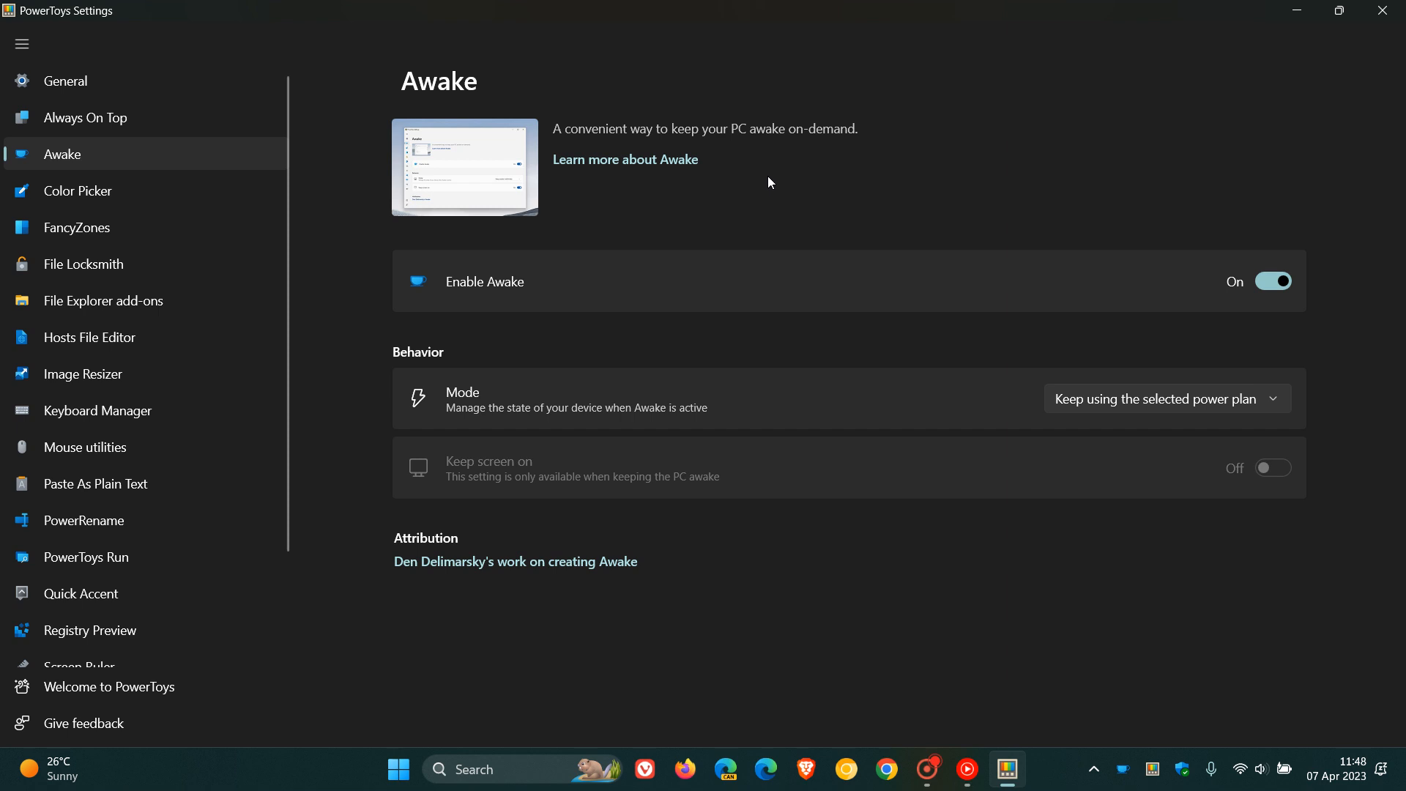
{"action": "mouse_move", "coordinate": [789, 400]}
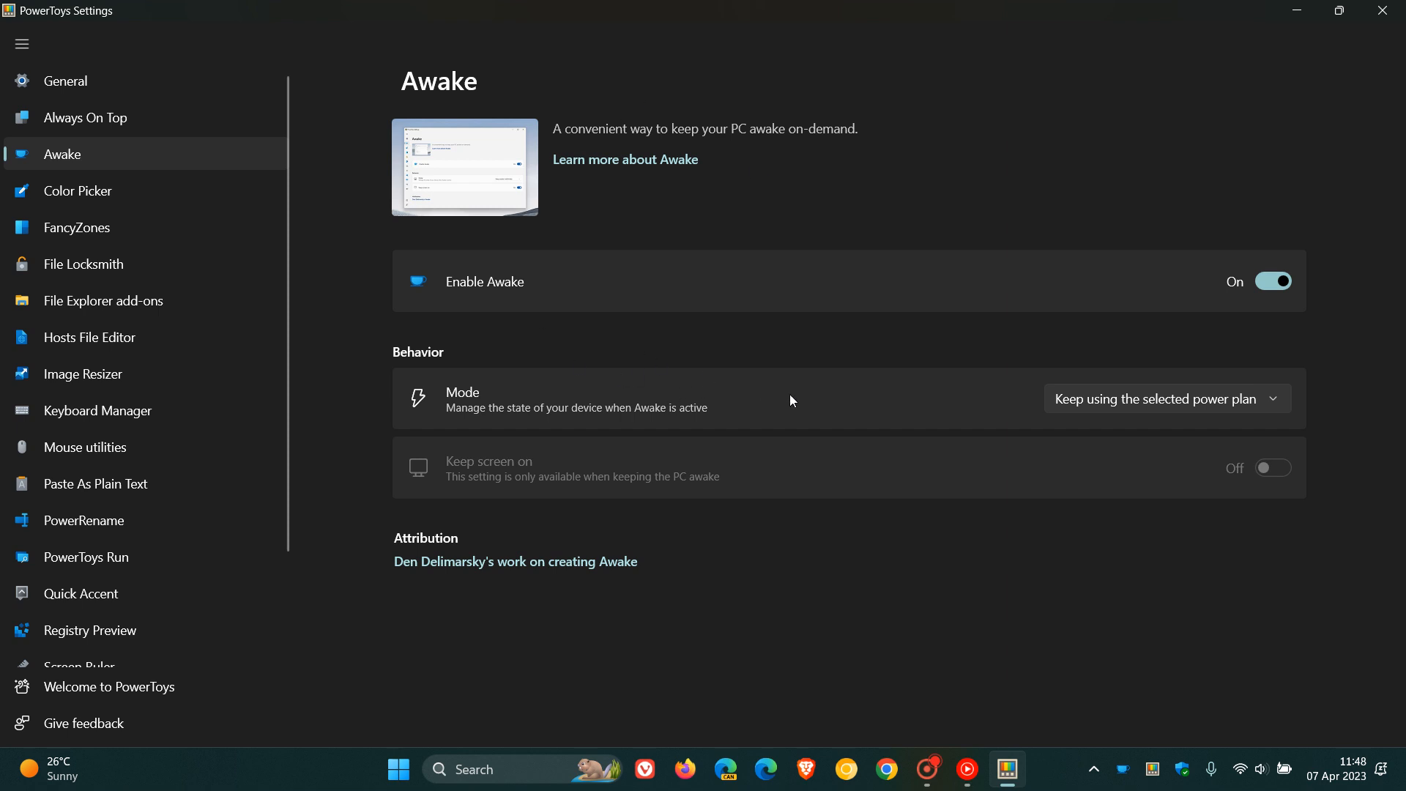
{"action": "mouse_move", "coordinate": [926, 403]}
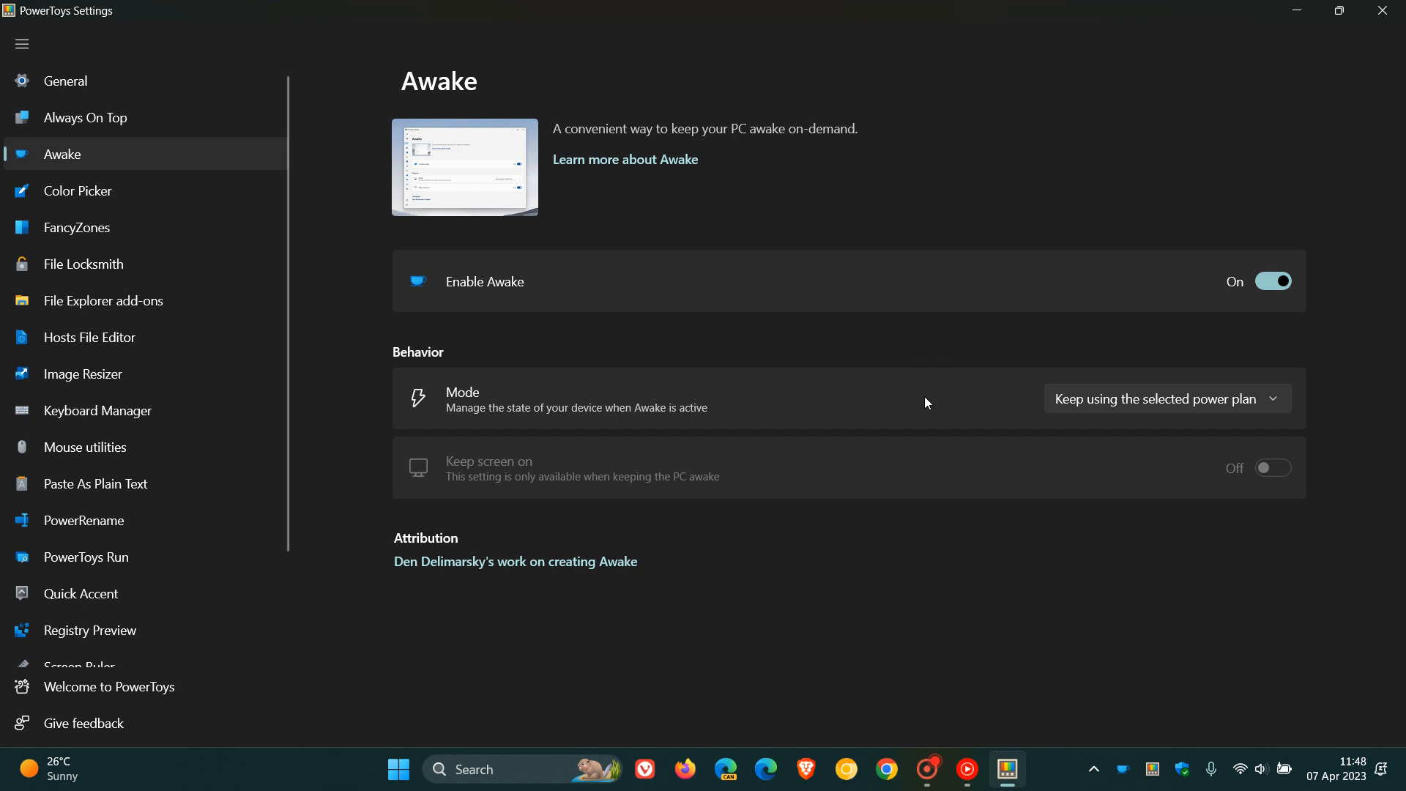
Set Awake mode to 'Keep awake until expiration', revealing end date and time fields.
{"action": "left_click", "coordinate": [1165, 399]}
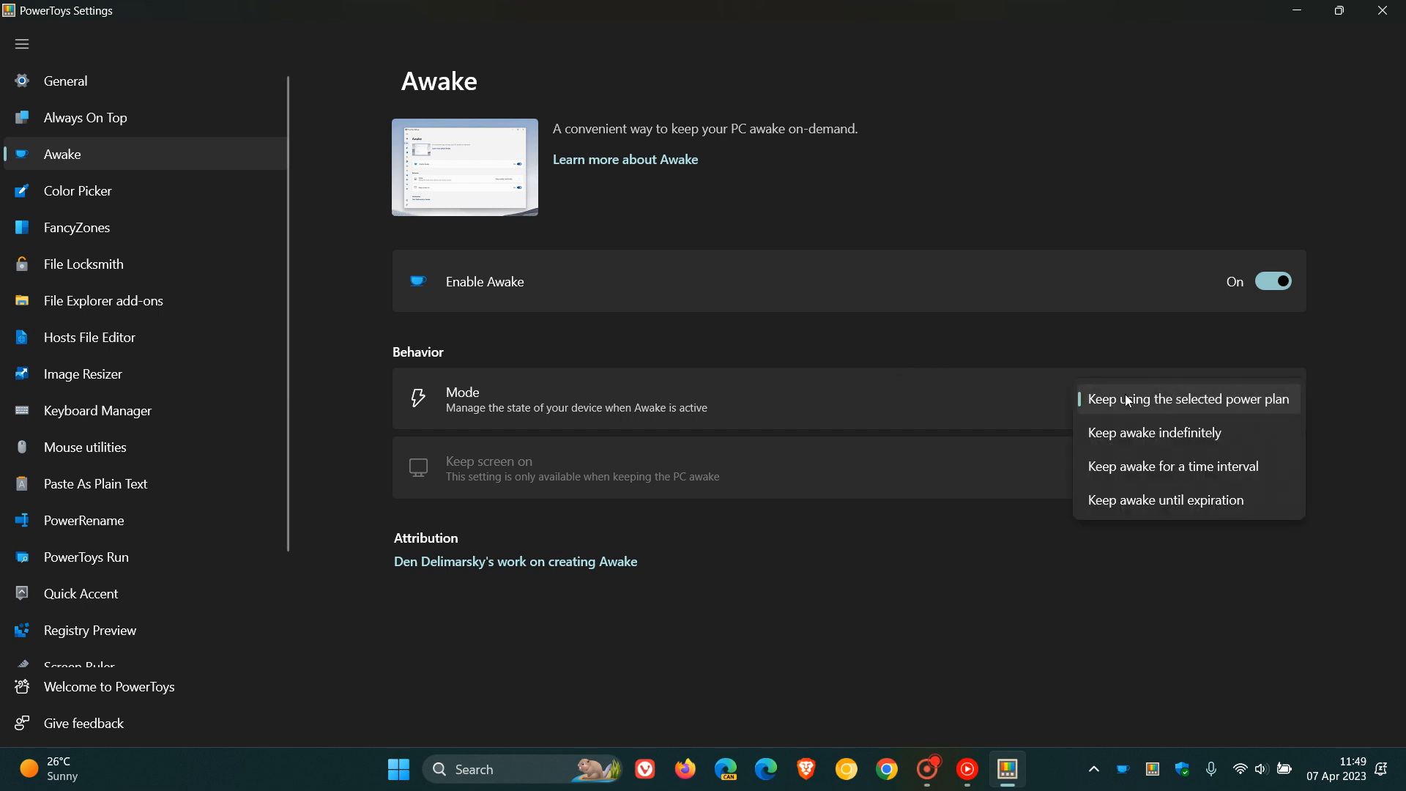
{"action": "mouse_move", "coordinate": [1167, 499]}
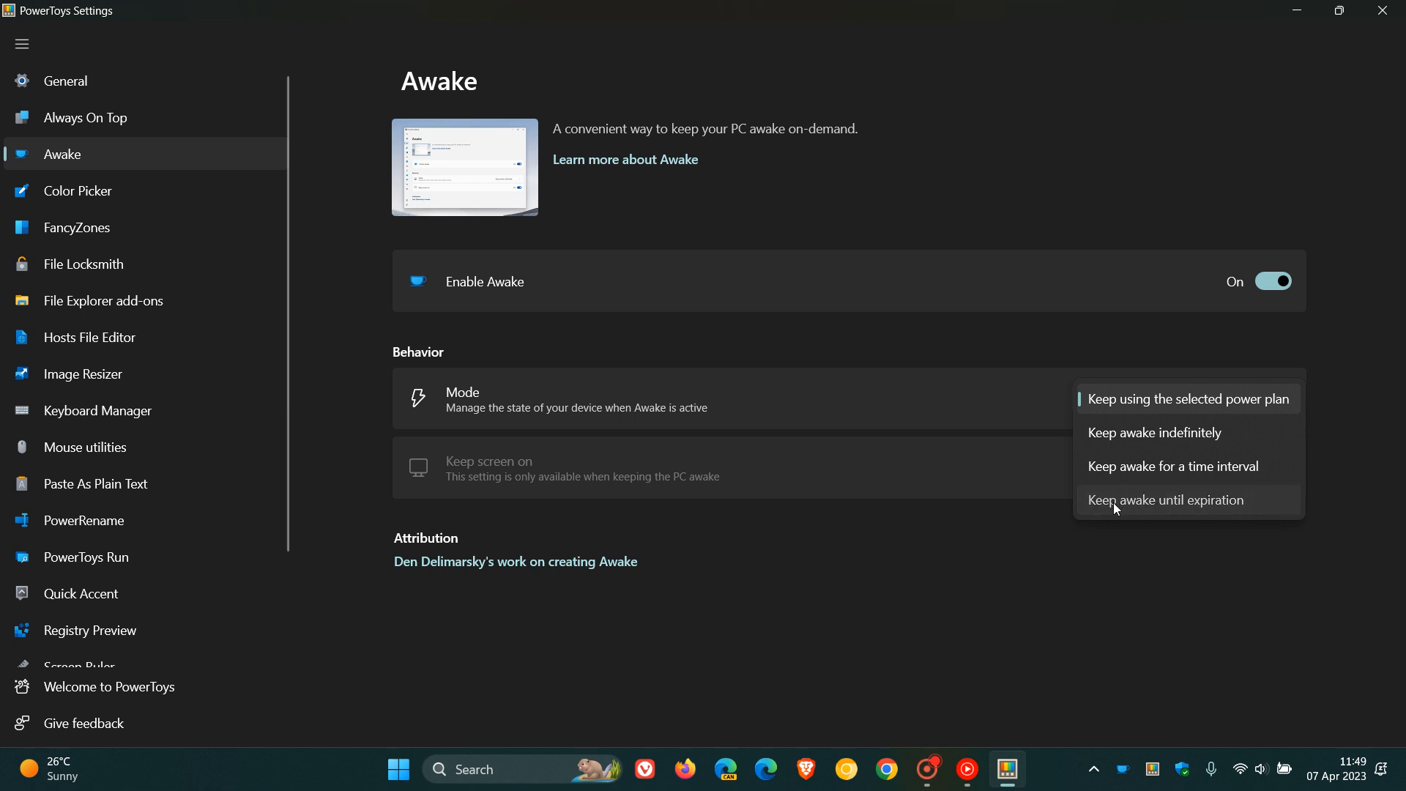
{"action": "left_click", "coordinate": [1164, 499]}
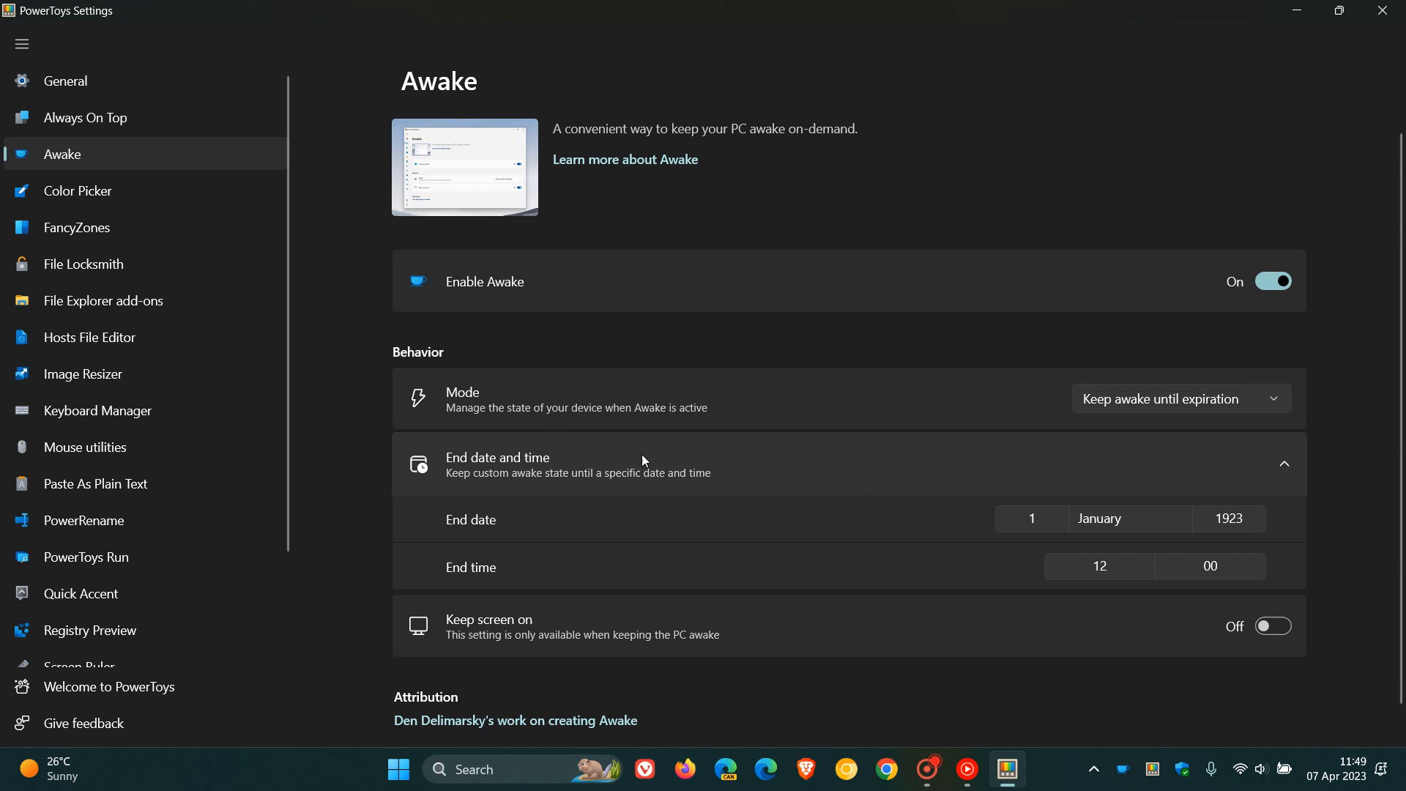
{"action": "mouse_move", "coordinate": [552, 492]}
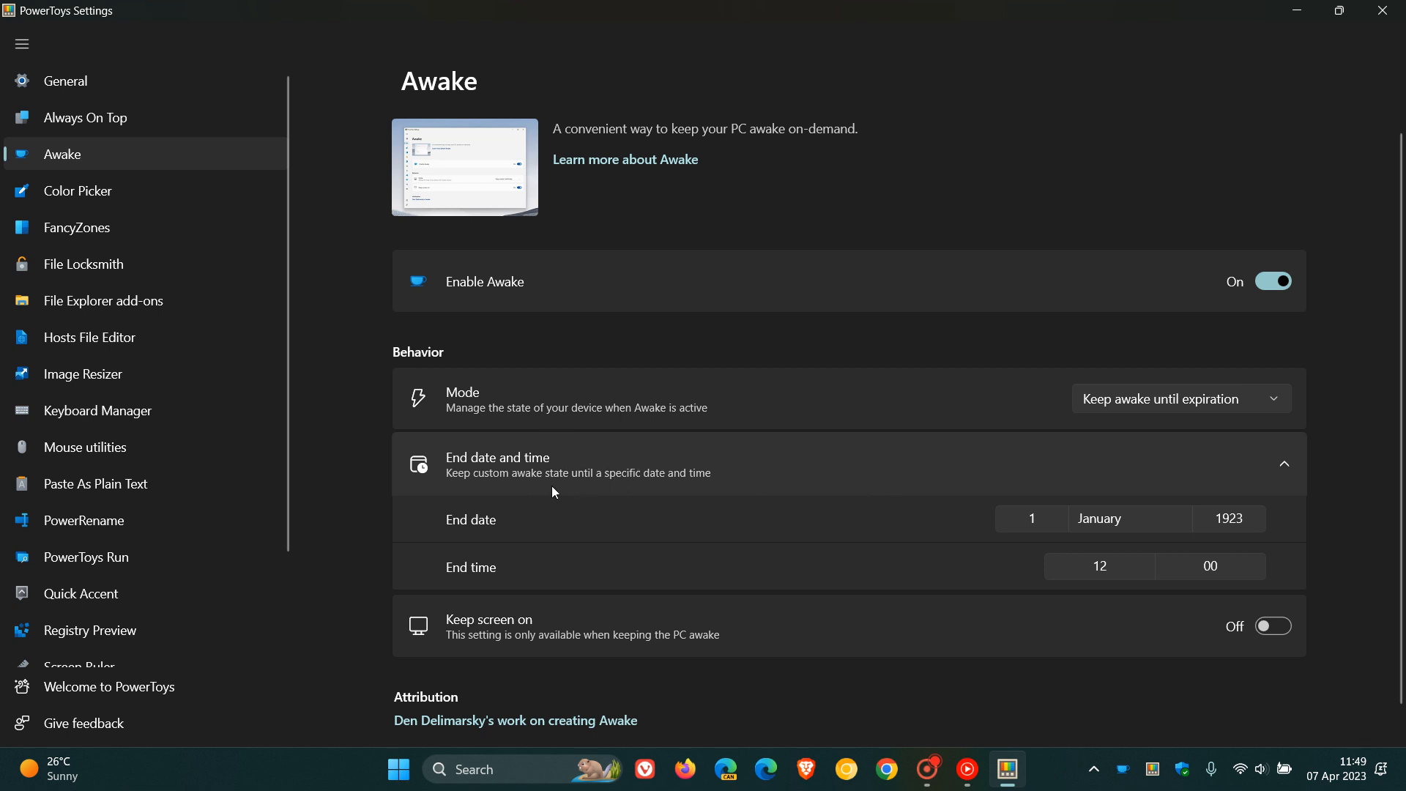
{"action": "mouse_move", "coordinate": [896, 505]}
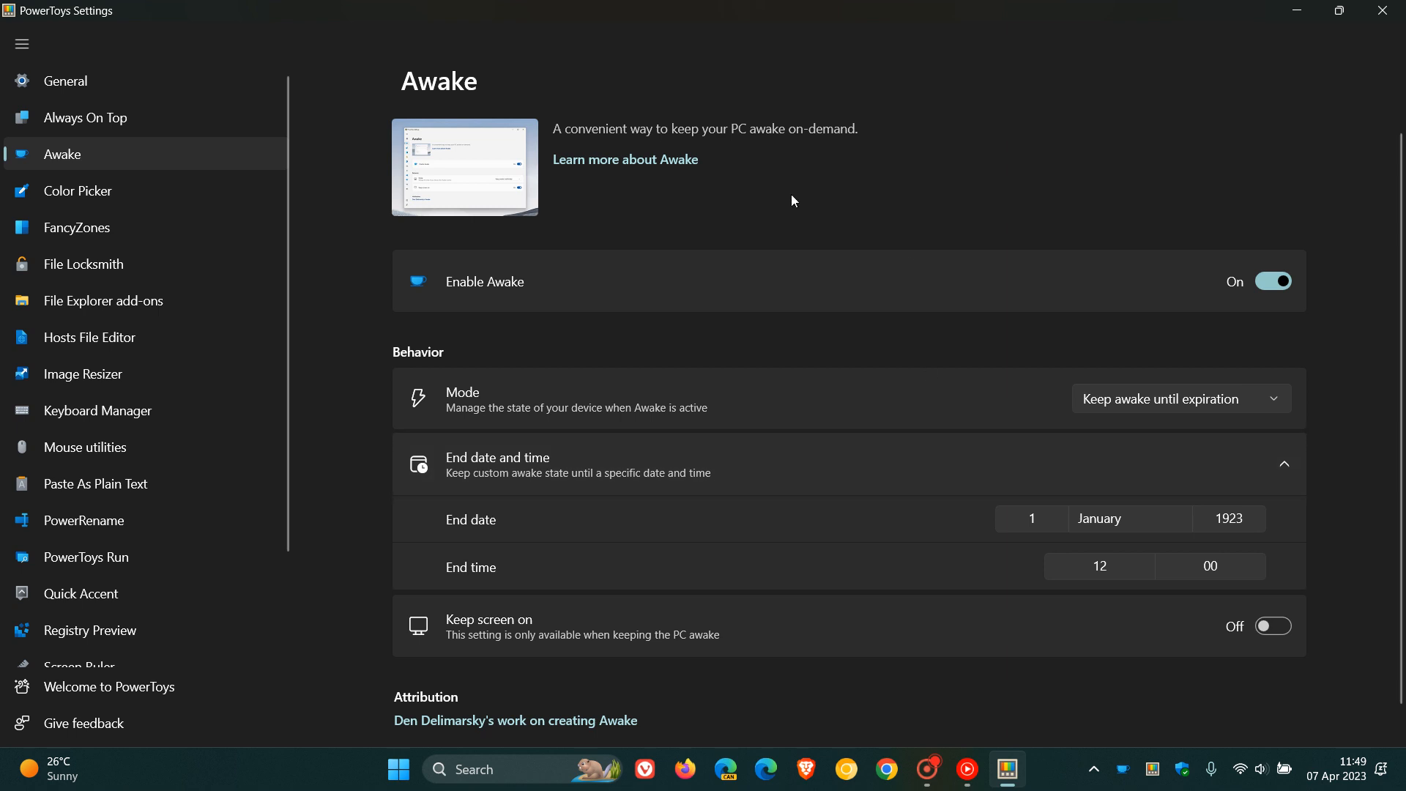
{"action": "mouse_move", "coordinate": [848, 176]}
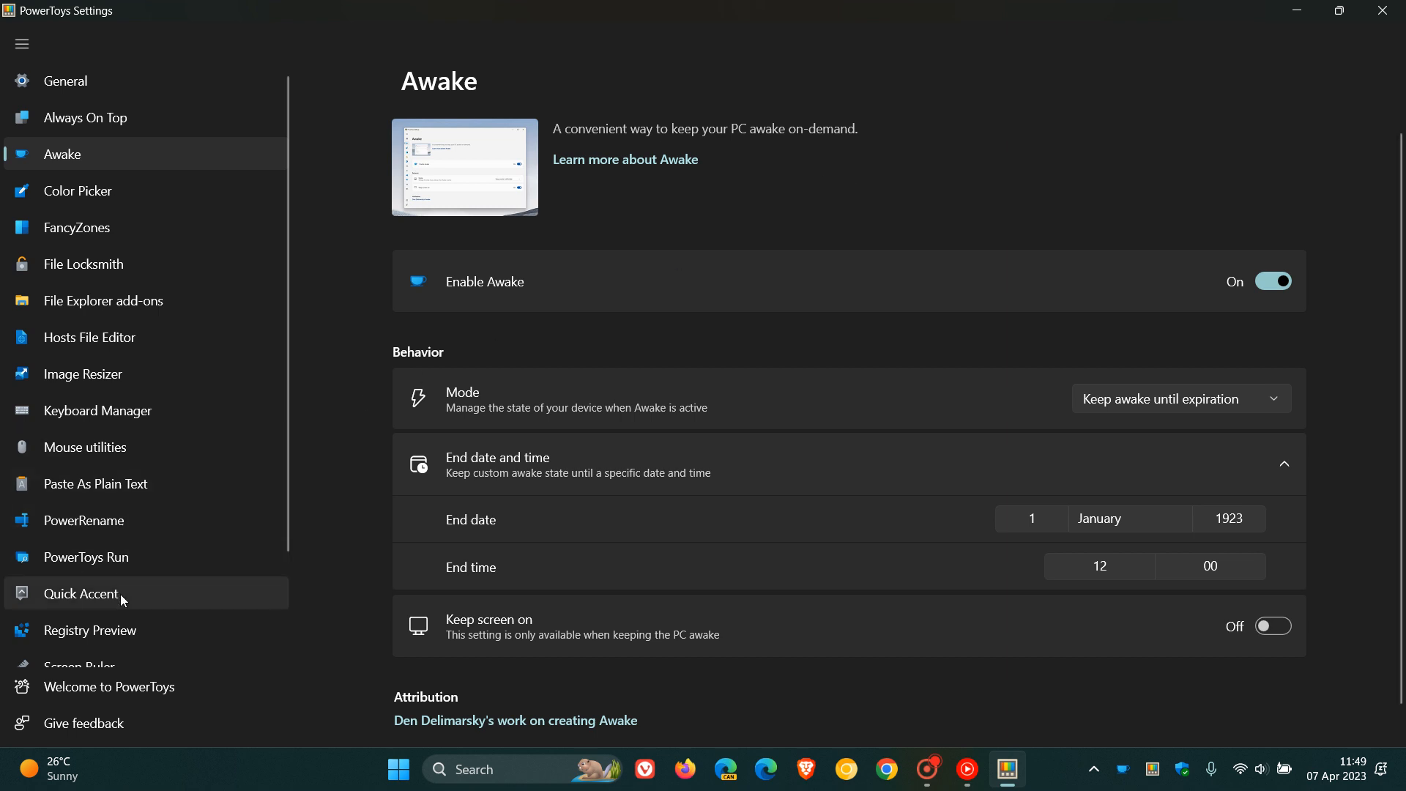
Go to the Registry Preview settings page with its launch option.
{"action": "left_click", "coordinate": [90, 630]}
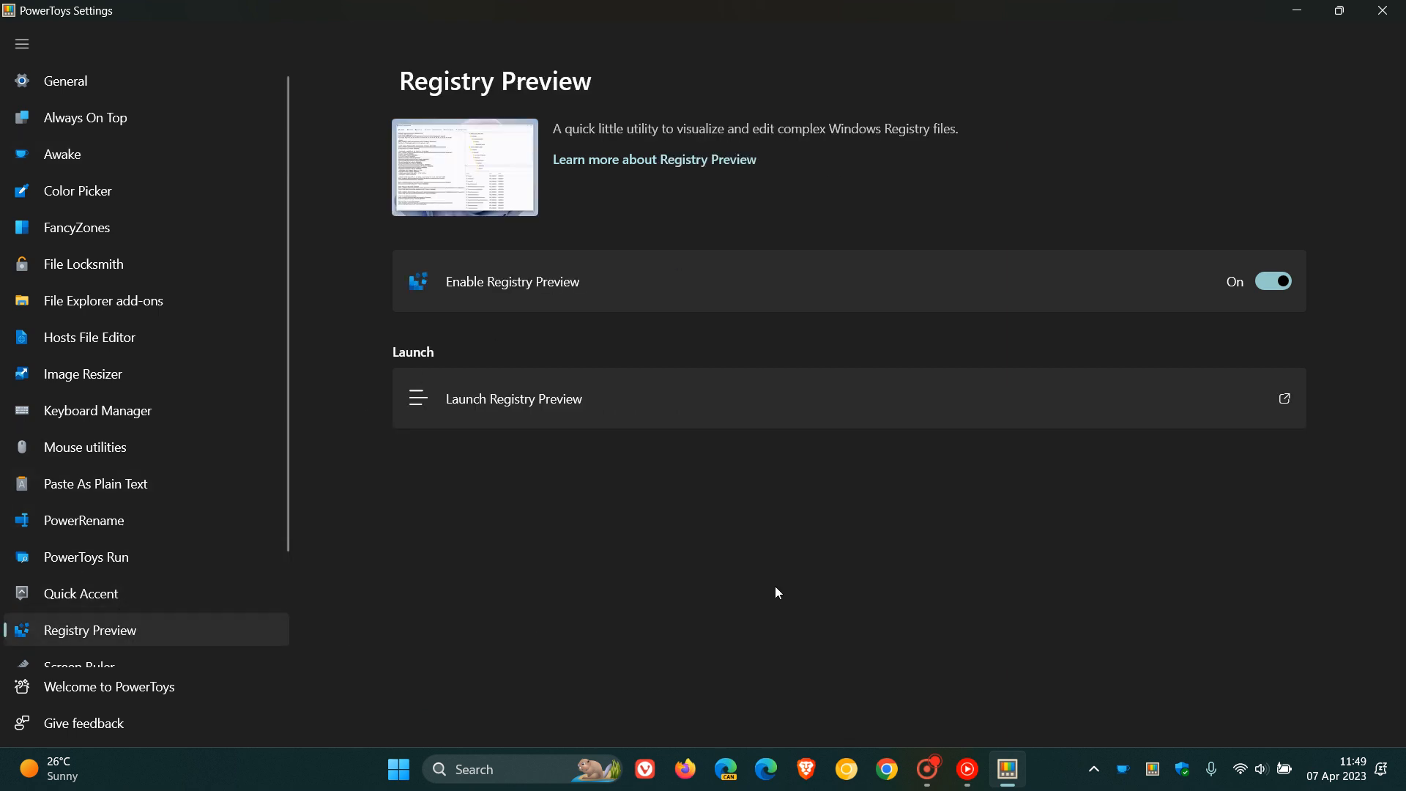
{"action": "mouse_move", "coordinate": [681, 177]}
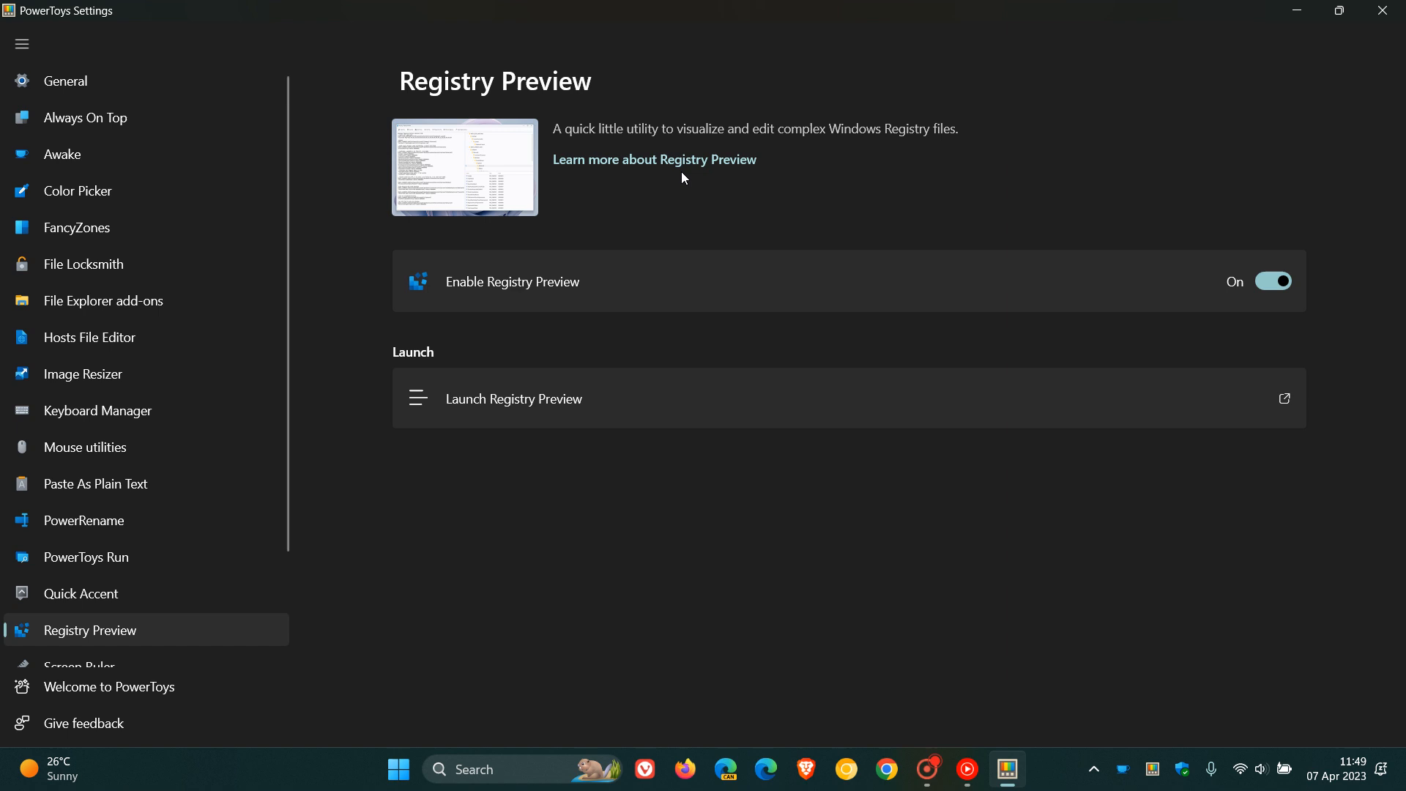
{"action": "mouse_move", "coordinate": [1273, 310]}
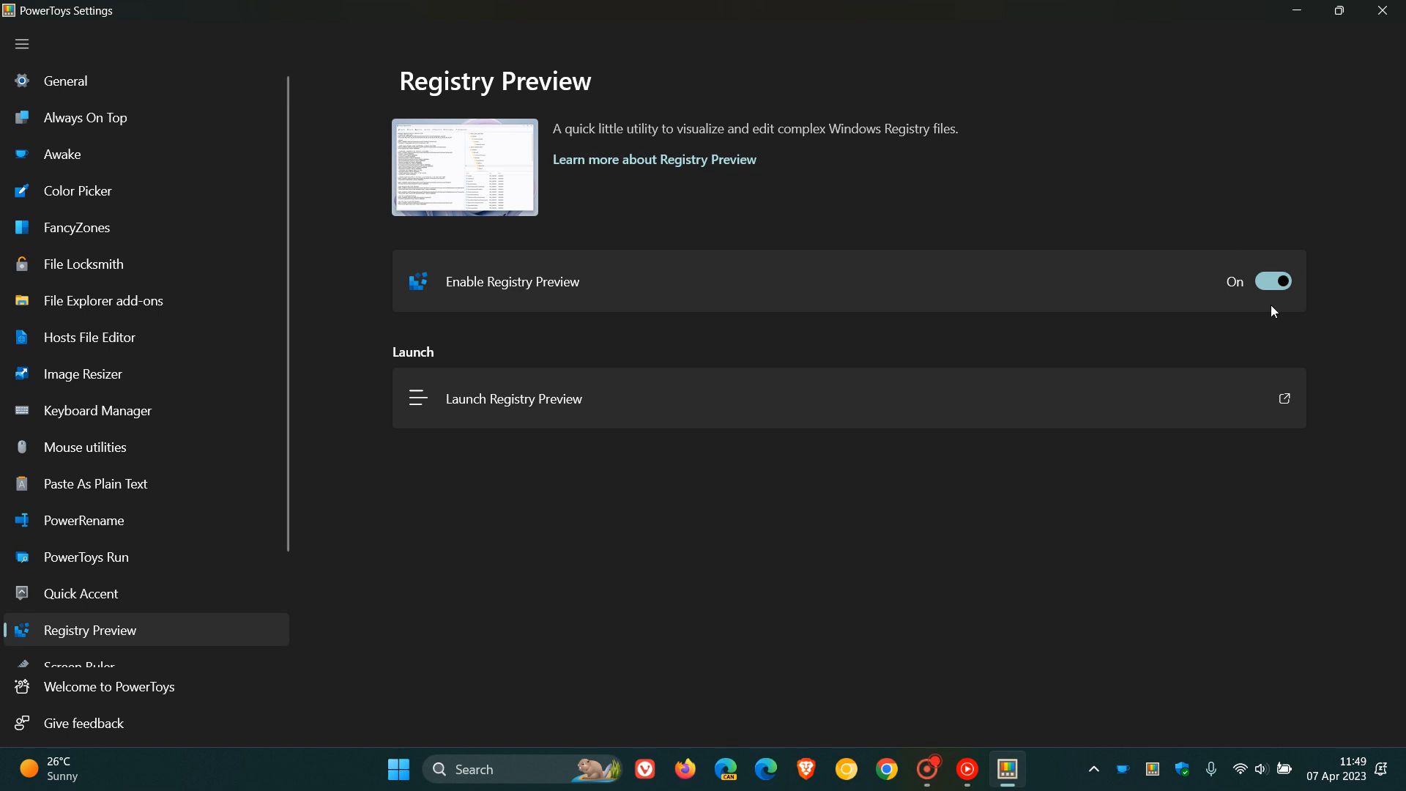
{"action": "mouse_move", "coordinate": [878, 410]}
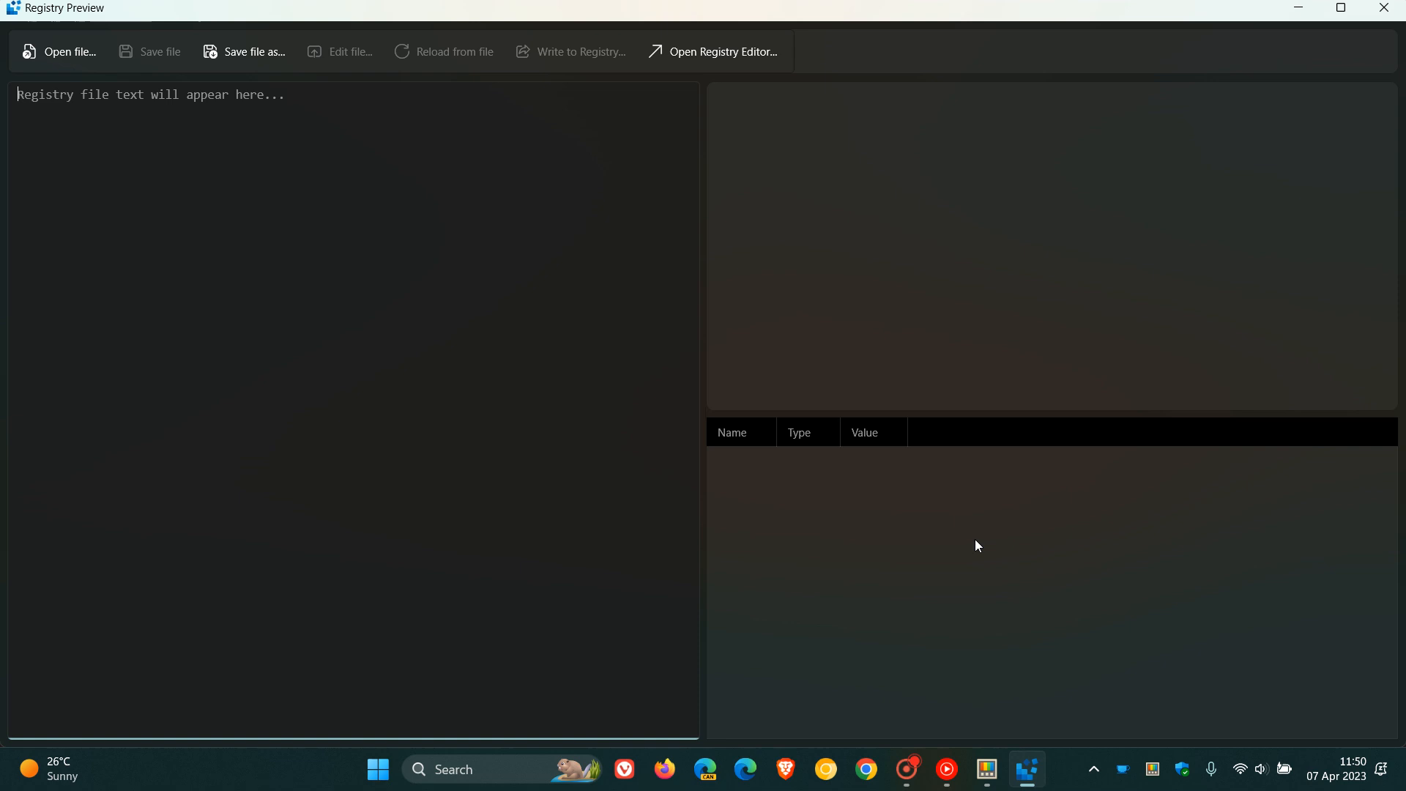
{"action": "mouse_move", "coordinate": [208, 366]}
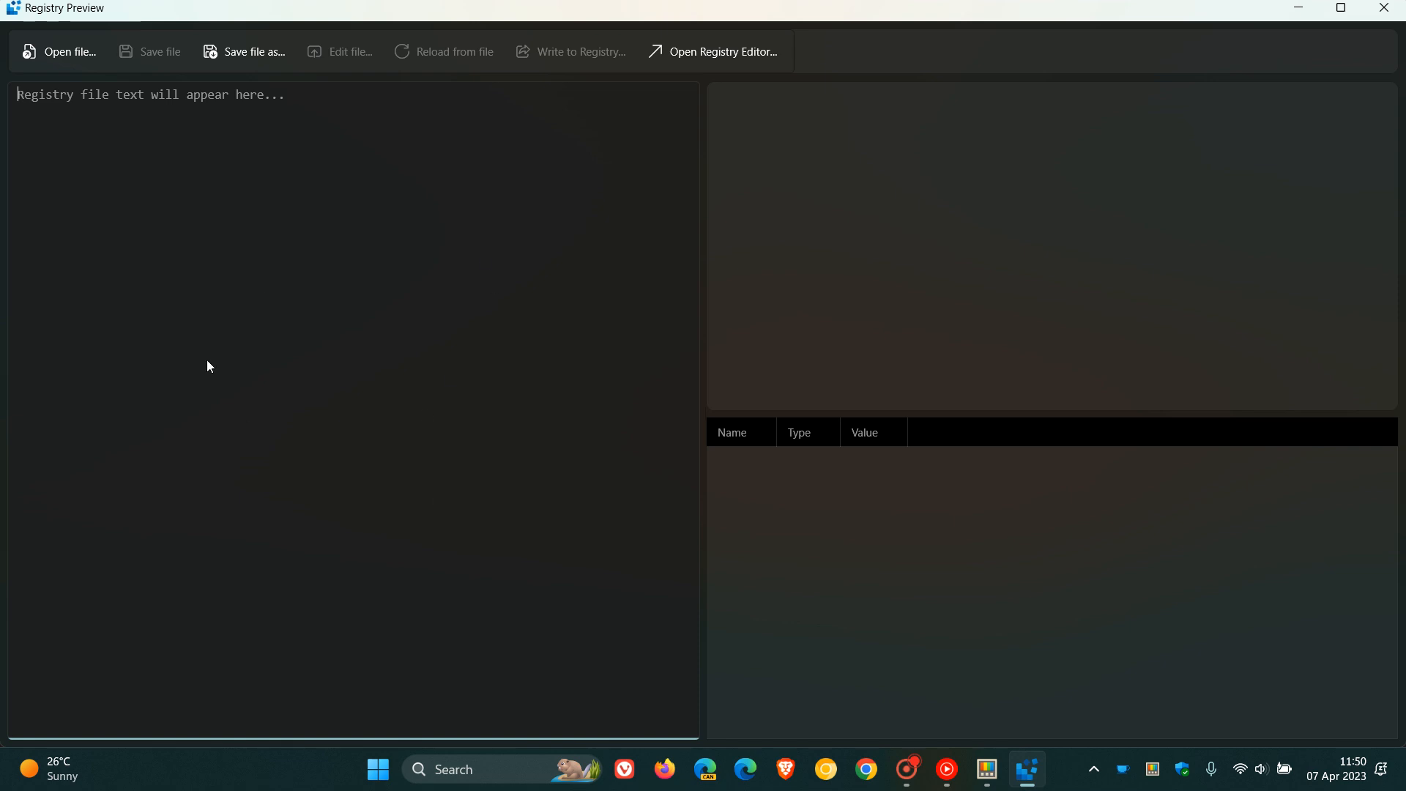
{"action": "mouse_move", "coordinate": [454, 386]}
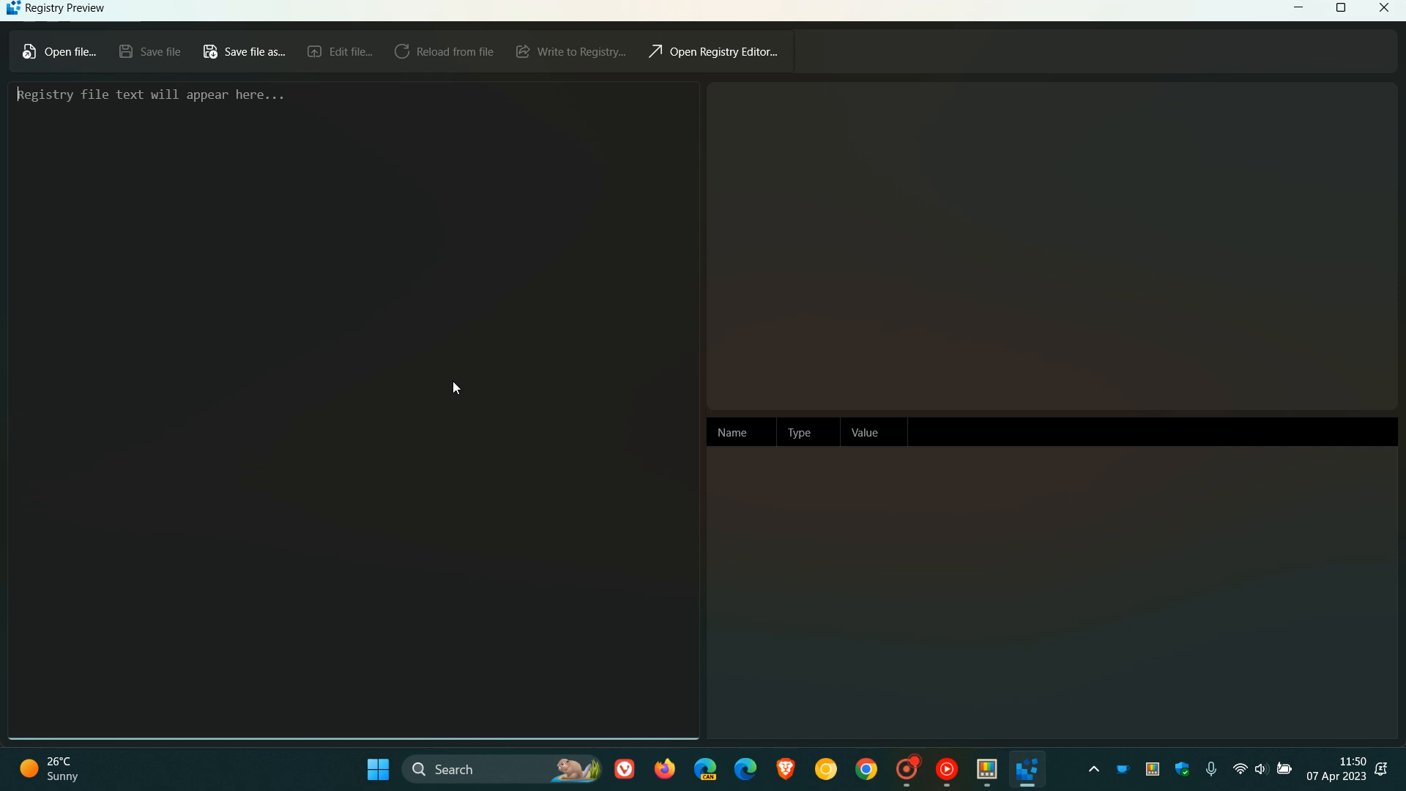
{"action": "mouse_move", "coordinate": [533, 330]}
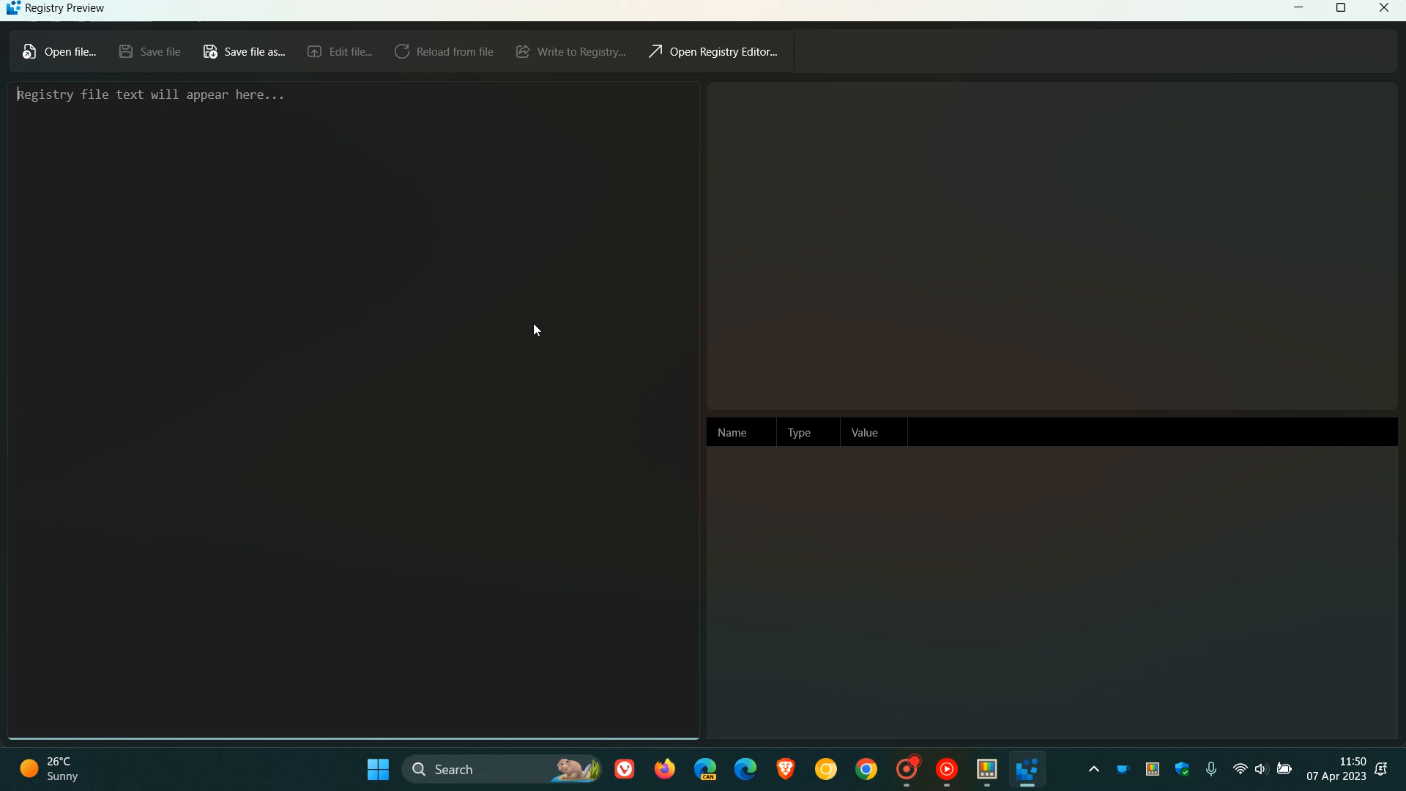
{"action": "mouse_move", "coordinate": [980, 274]}
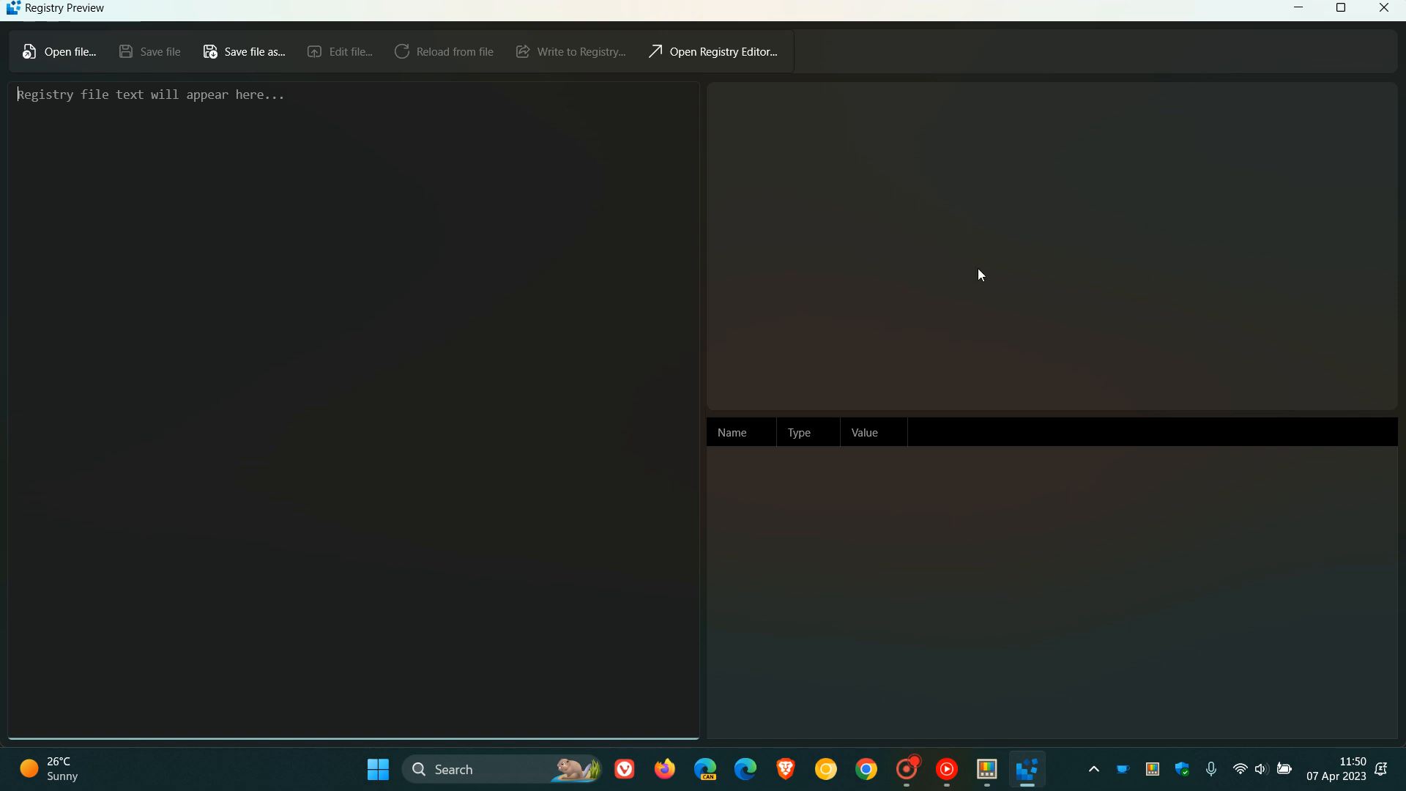
{"action": "mouse_move", "coordinate": [1056, 207]}
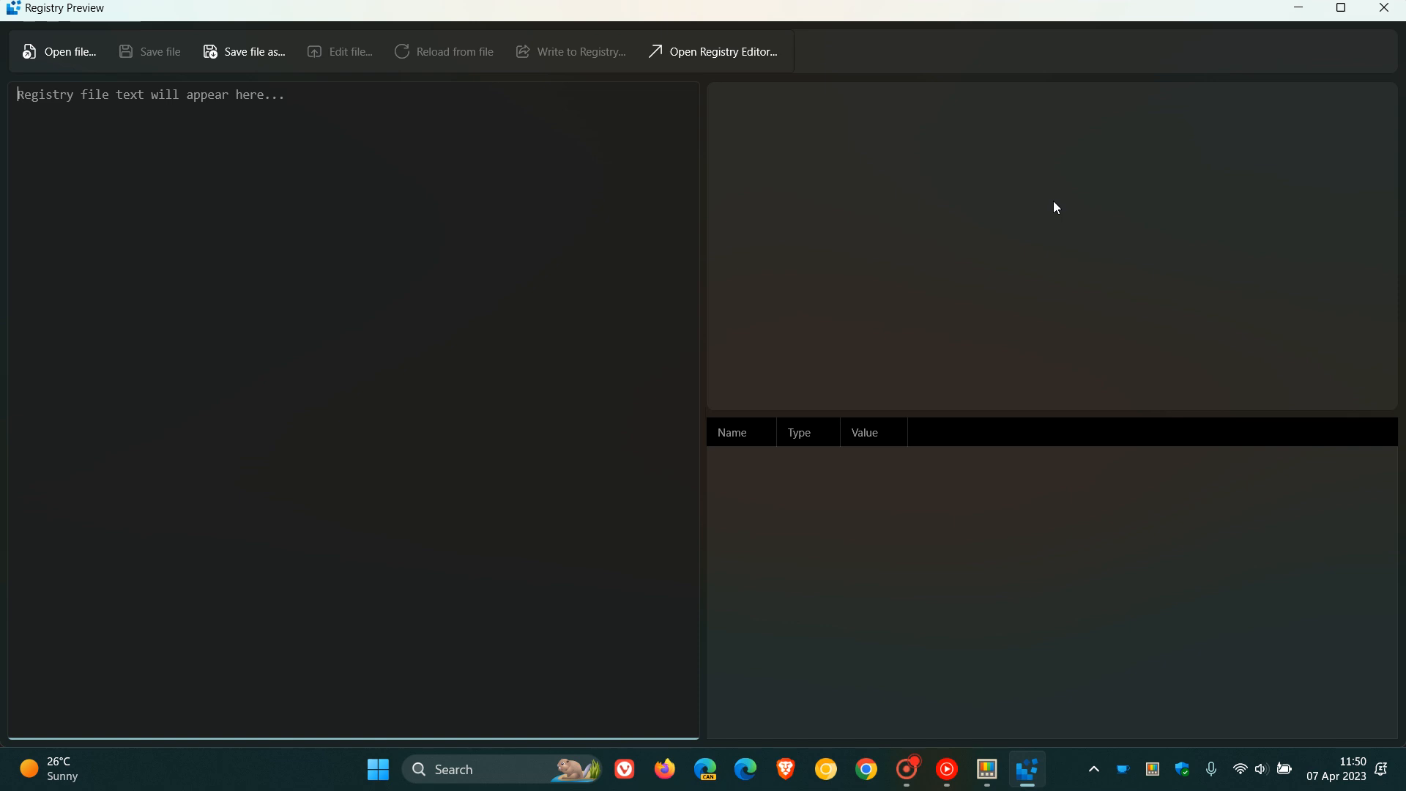
{"action": "mouse_move", "coordinate": [1021, 189]}
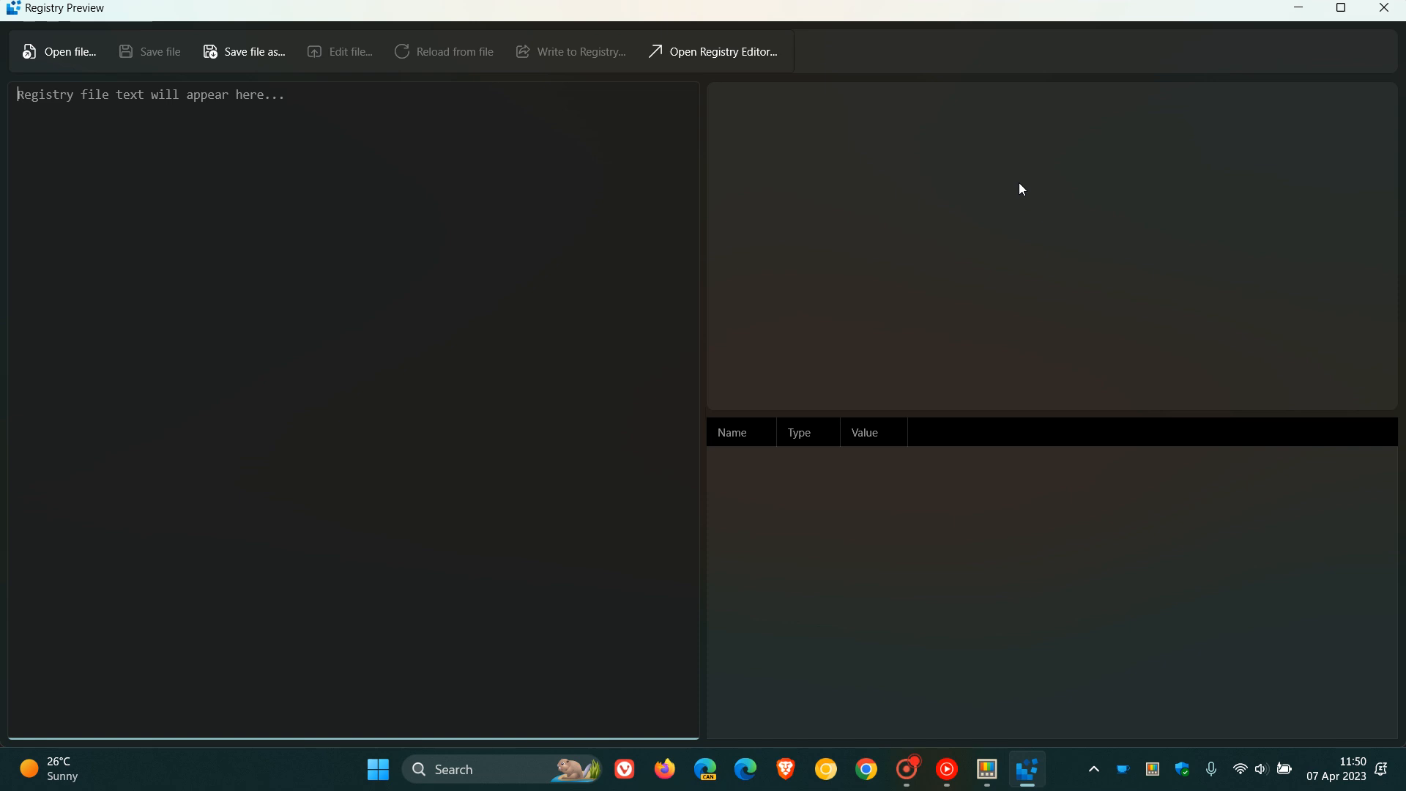
{"action": "mouse_move", "coordinate": [1039, 189]}
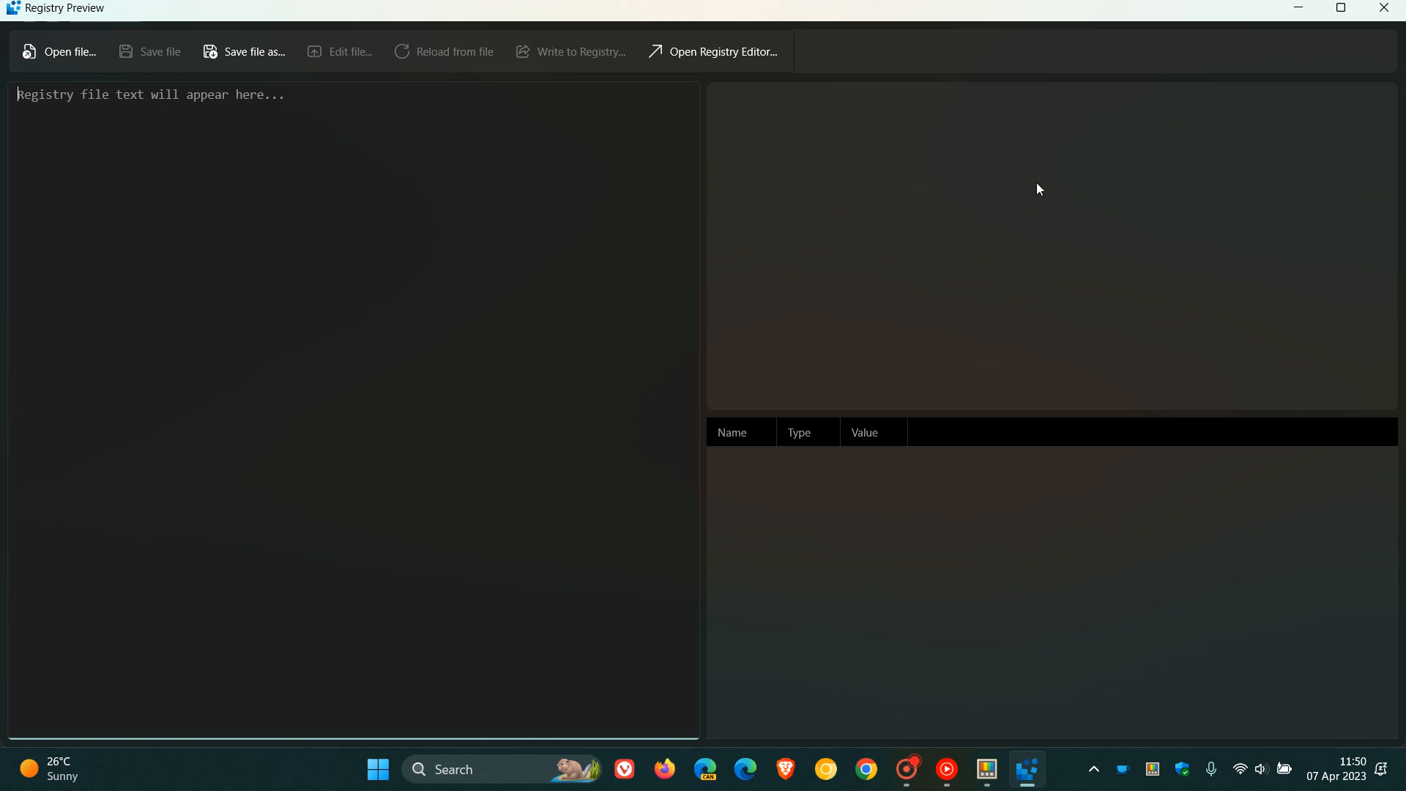
{"action": "mouse_move", "coordinate": [1080, 577]}
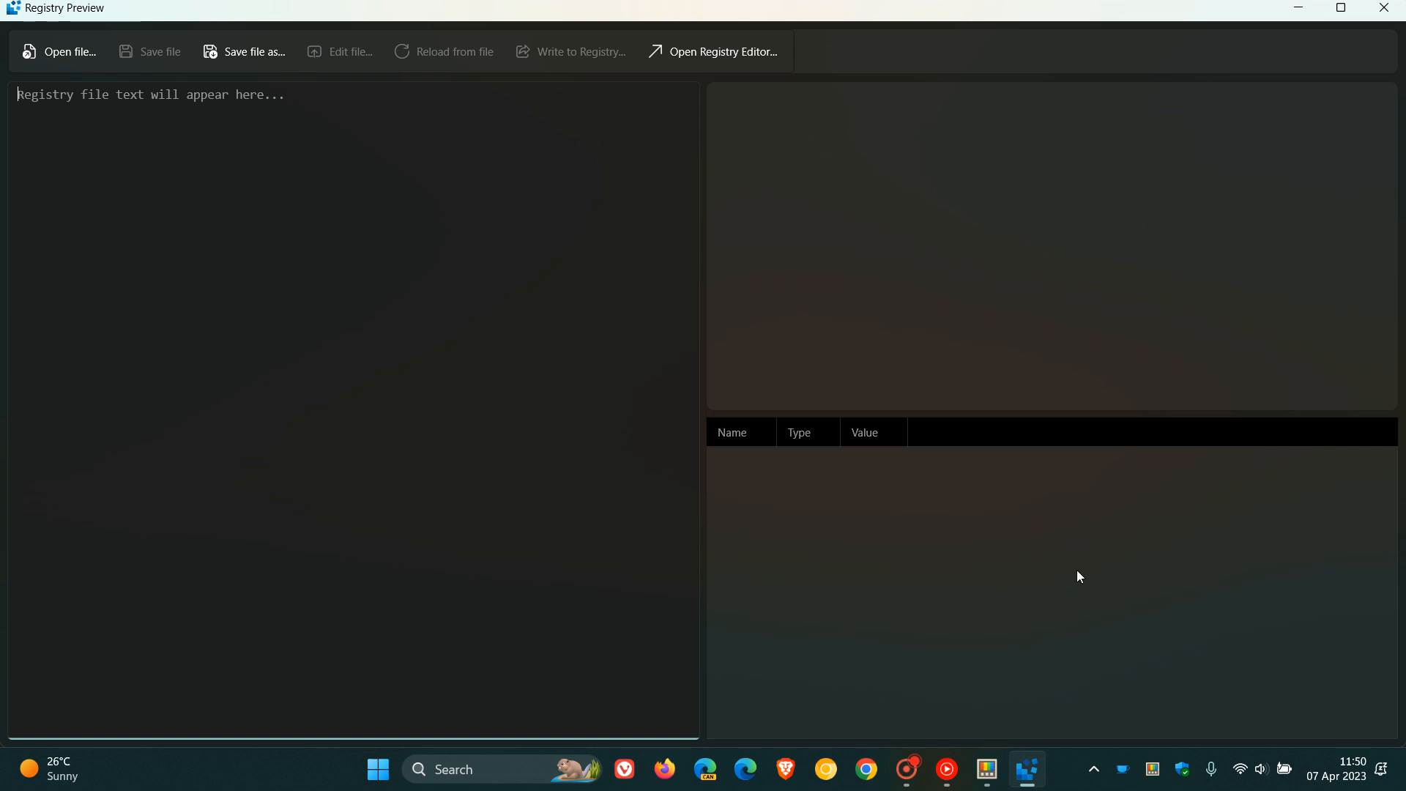
{"action": "mouse_move", "coordinate": [708, 80]}
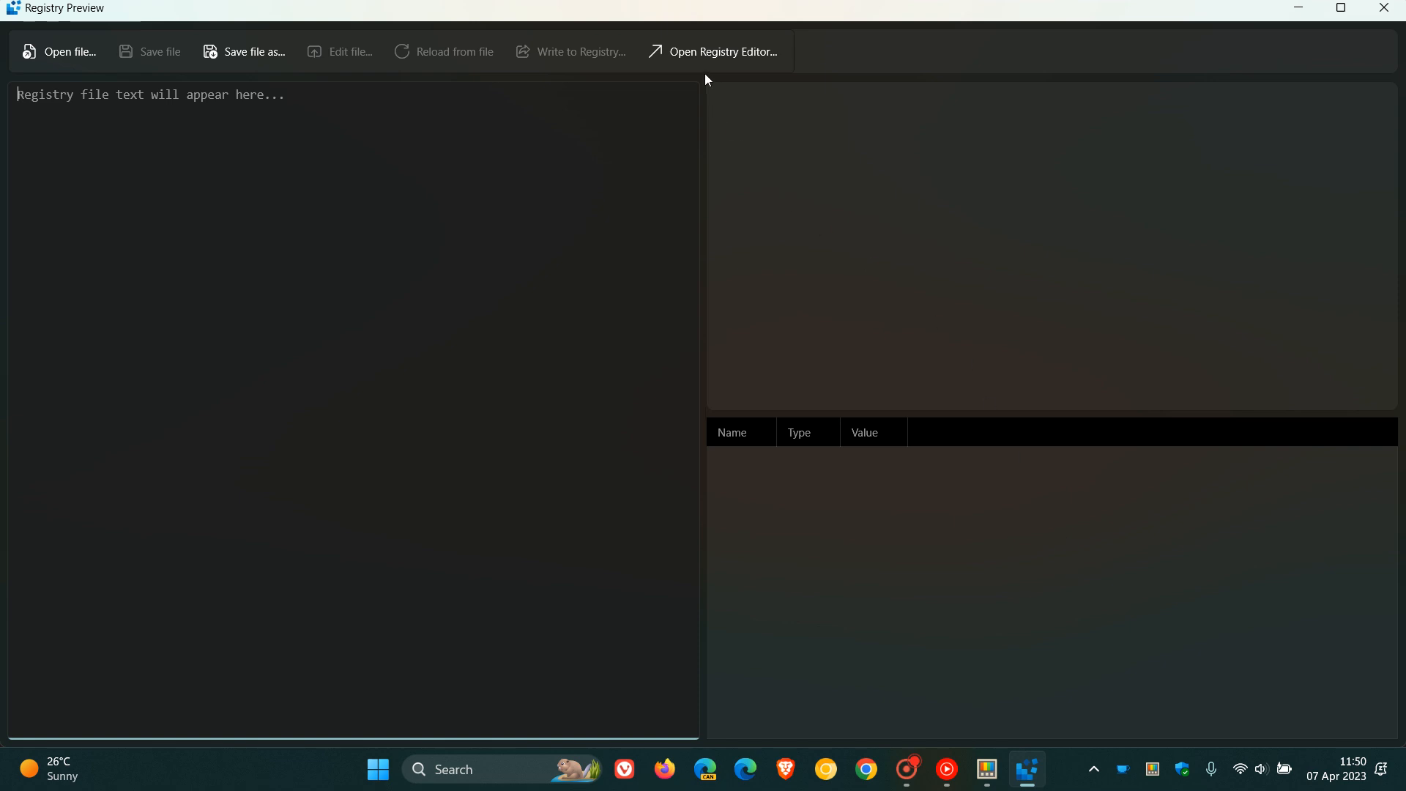
Launch Registry Editor from Registry Preview, showing the Computer root's five hives.
{"action": "left_click", "coordinate": [722, 52]}
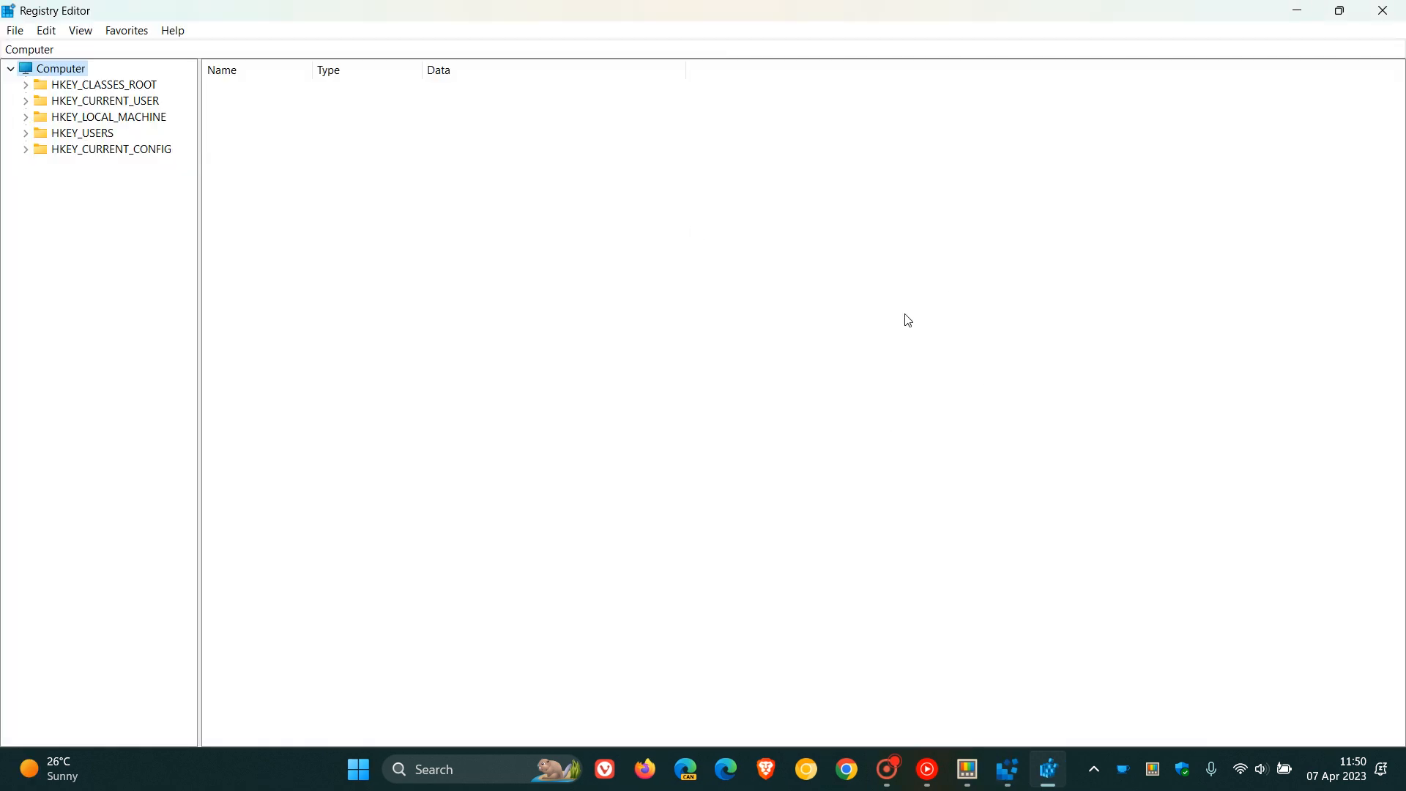
{"action": "mouse_move", "coordinate": [962, 338]}
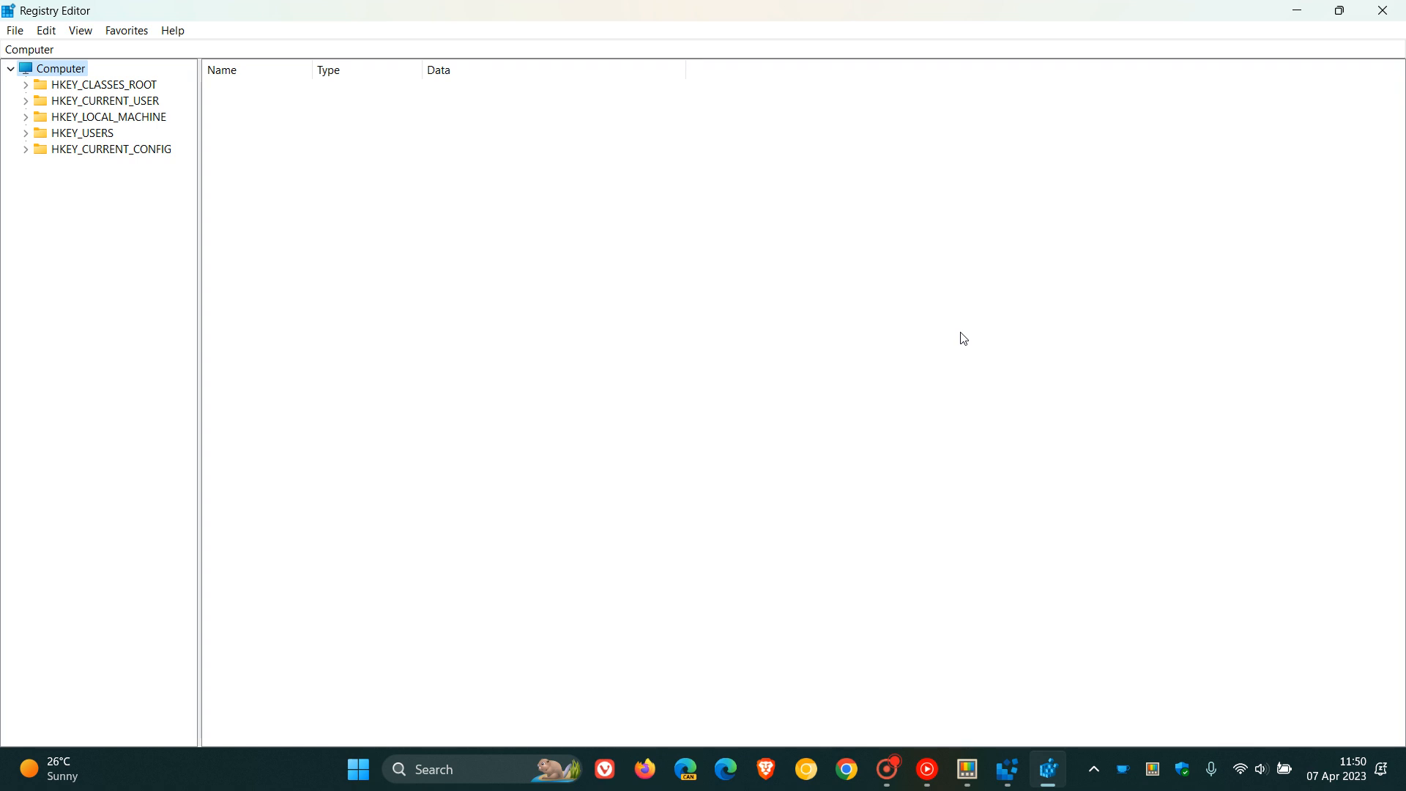
{"action": "mouse_move", "coordinate": [892, 304]}
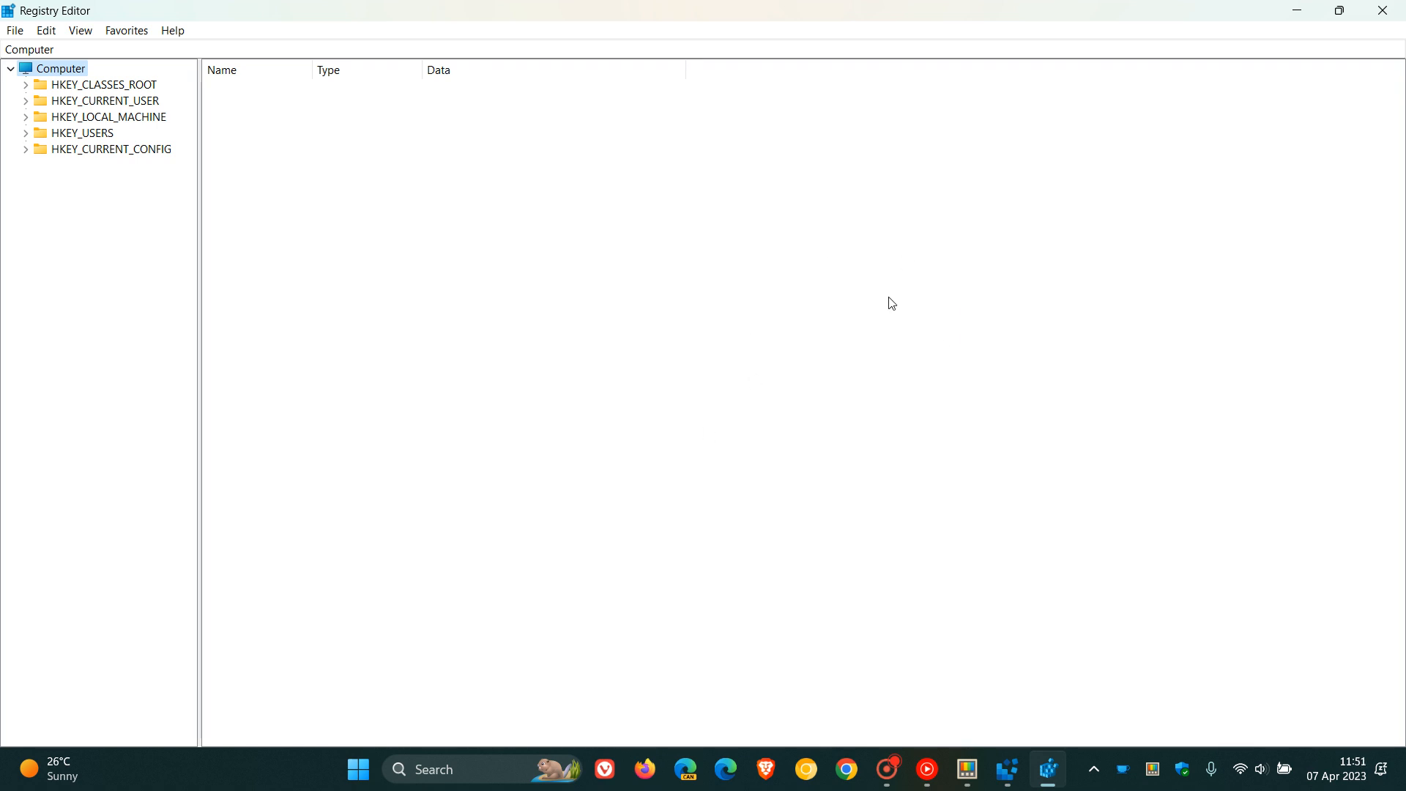
{"action": "mouse_move", "coordinate": [949, 349]}
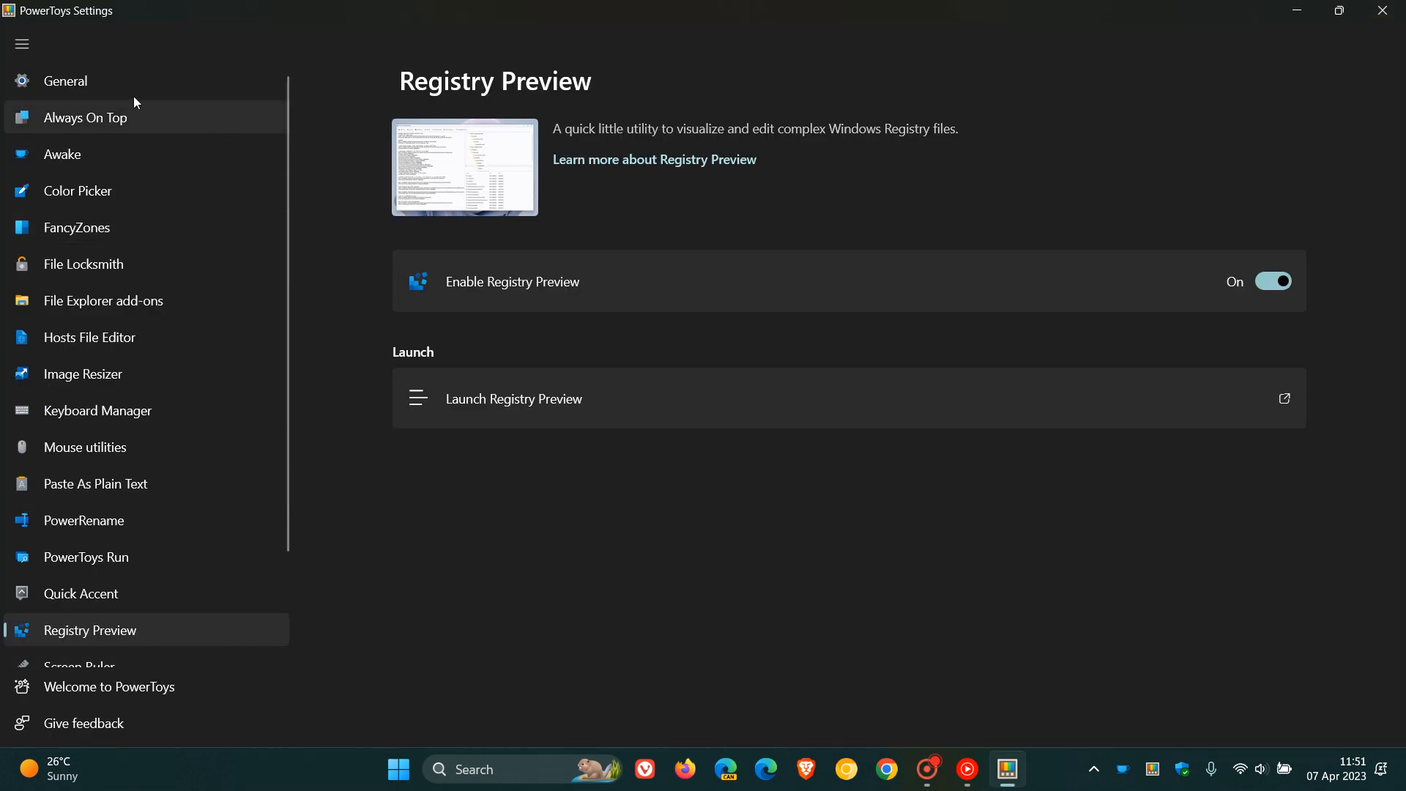
Return to the General page showing PowerToys version v0.69.0.
{"action": "left_click", "coordinate": [64, 80]}
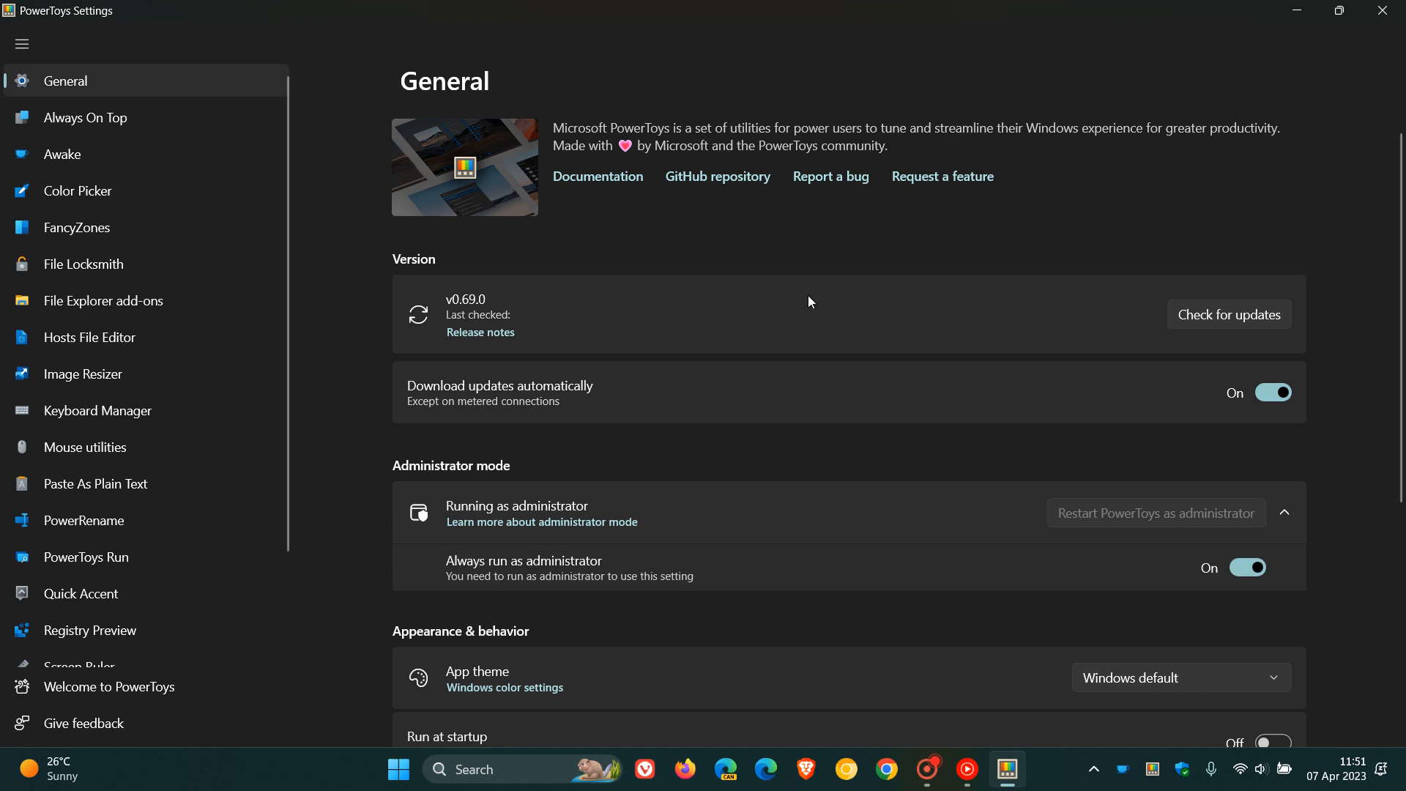
{"action": "mouse_move", "coordinate": [481, 333]}
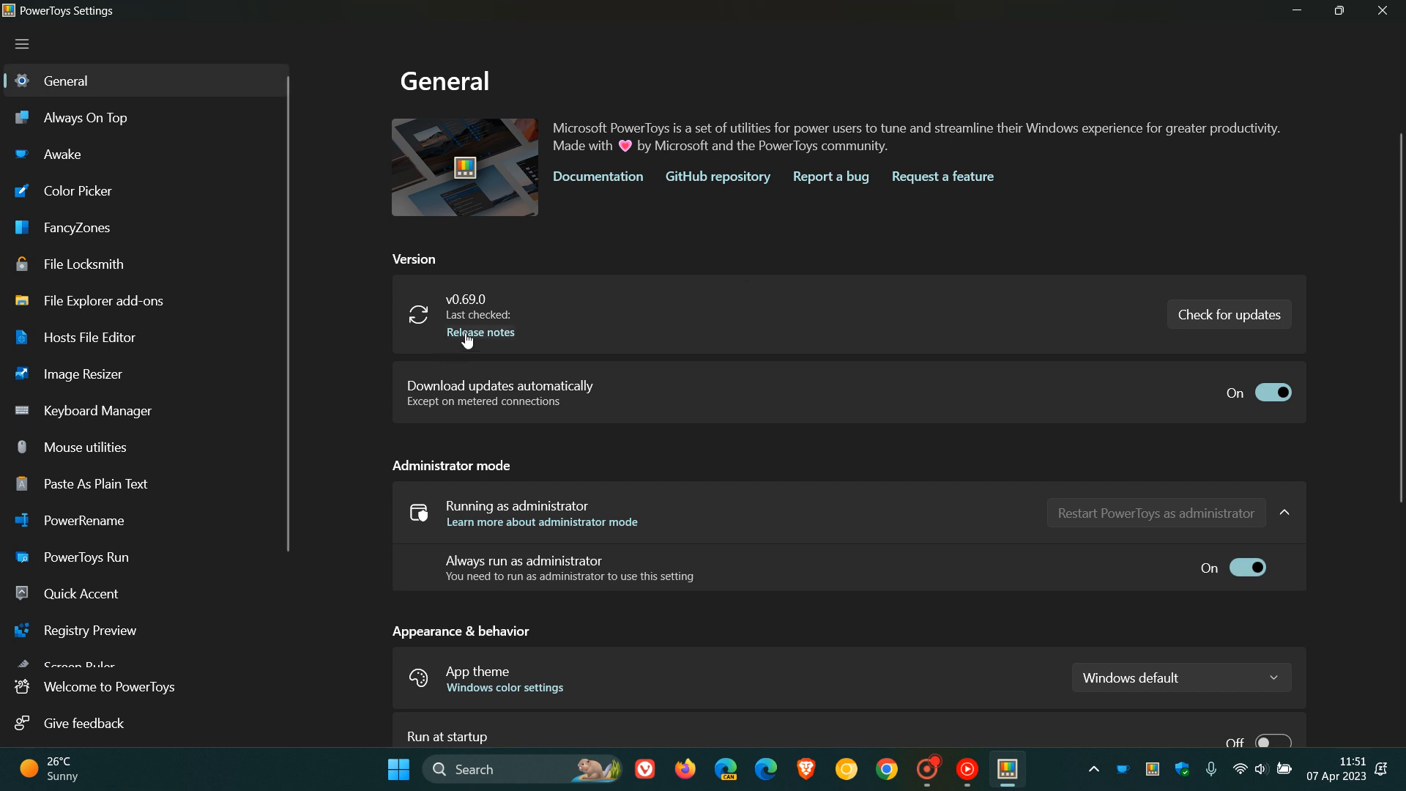
{"action": "mouse_move", "coordinate": [925, 227]}
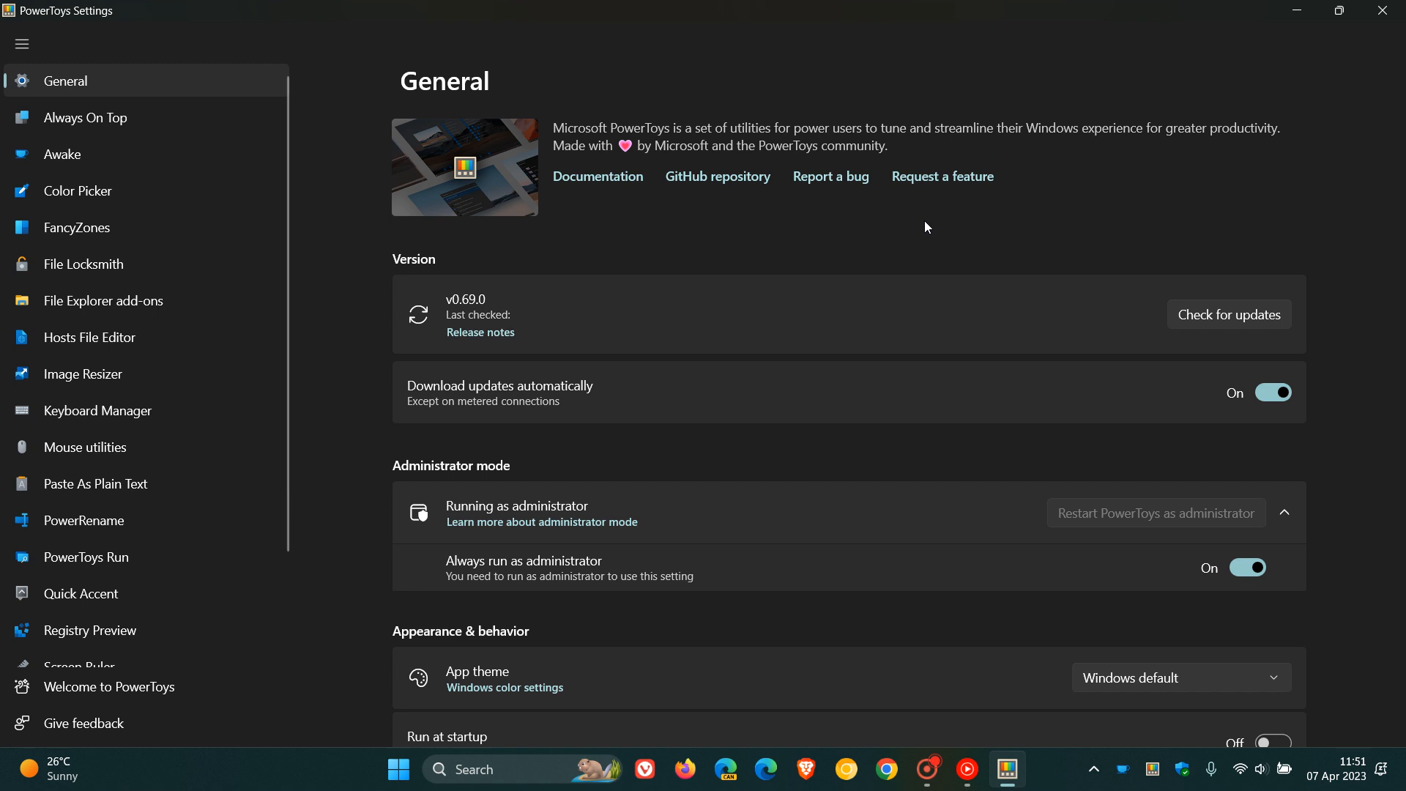
{"action": "mouse_move", "coordinate": [915, 226]}
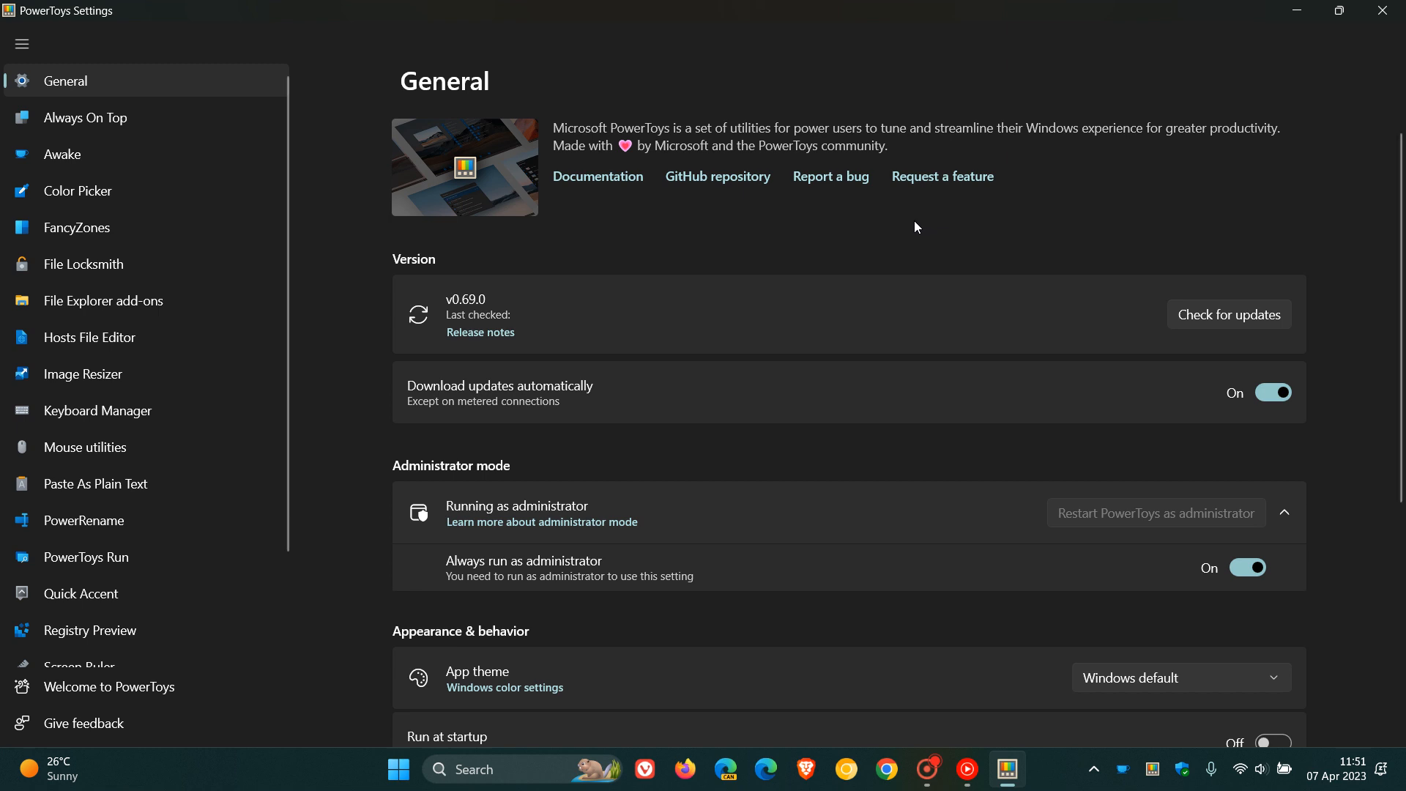
{"action": "mouse_move", "coordinate": [854, 221]}
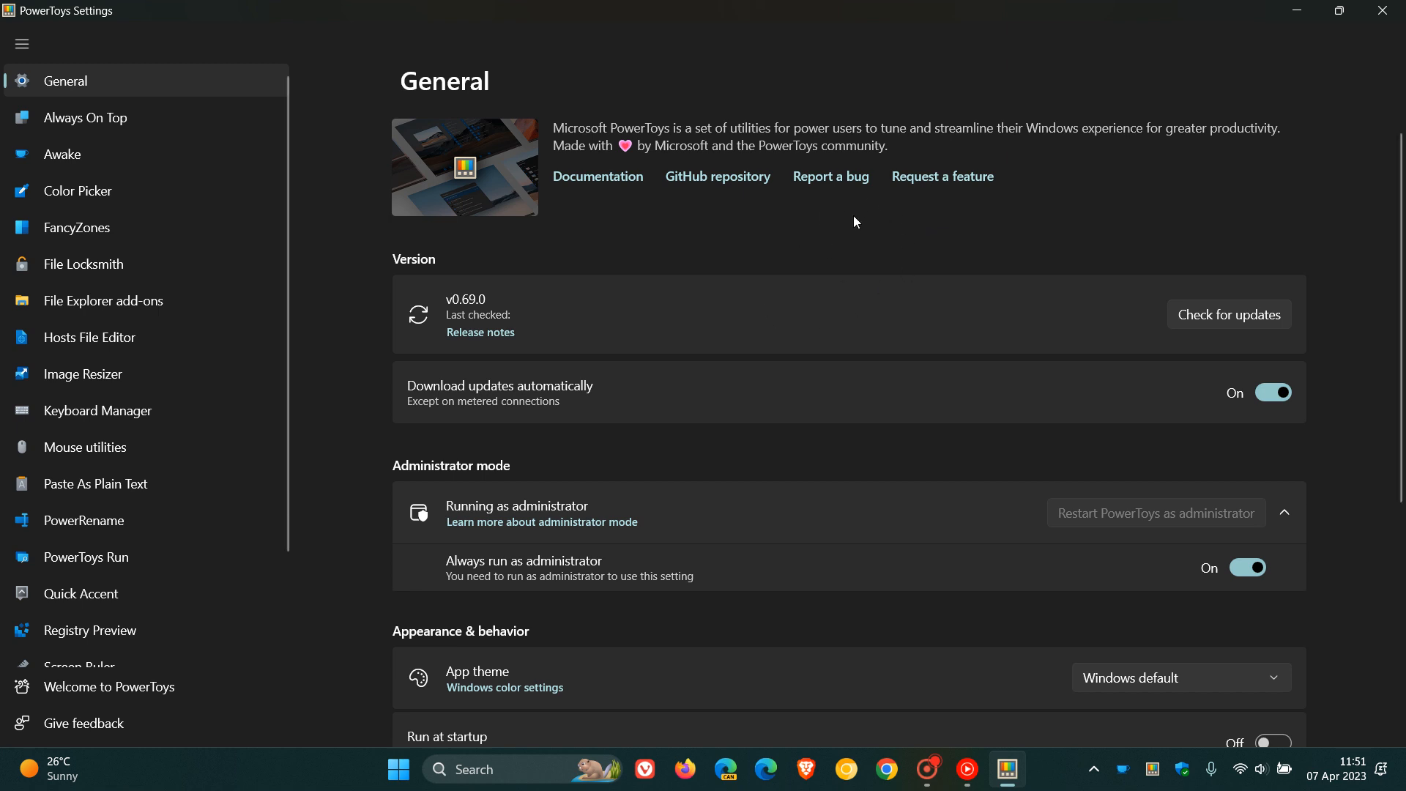
{"action": "mouse_move", "coordinate": [1140, 181]}
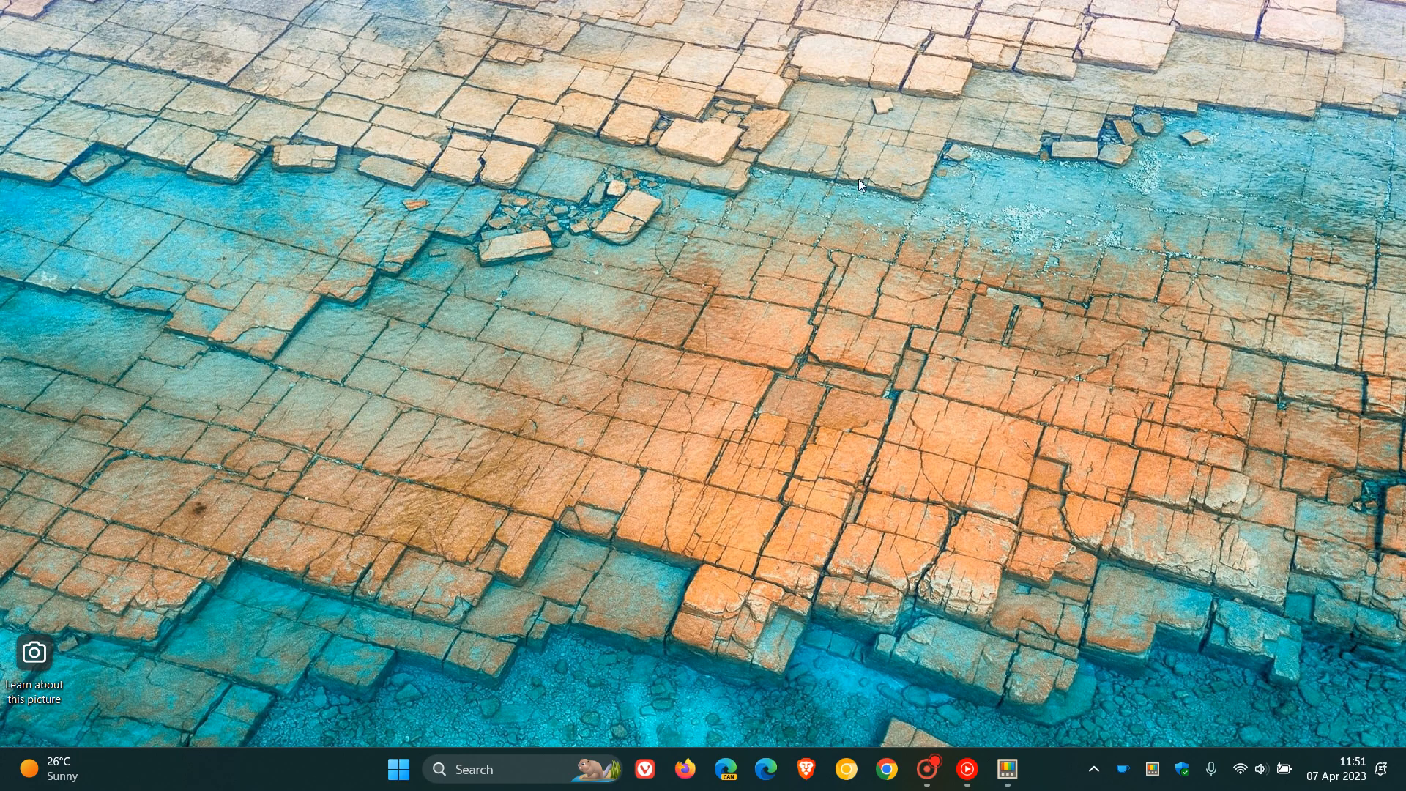
{"action": "mouse_move", "coordinate": [904, 328]}
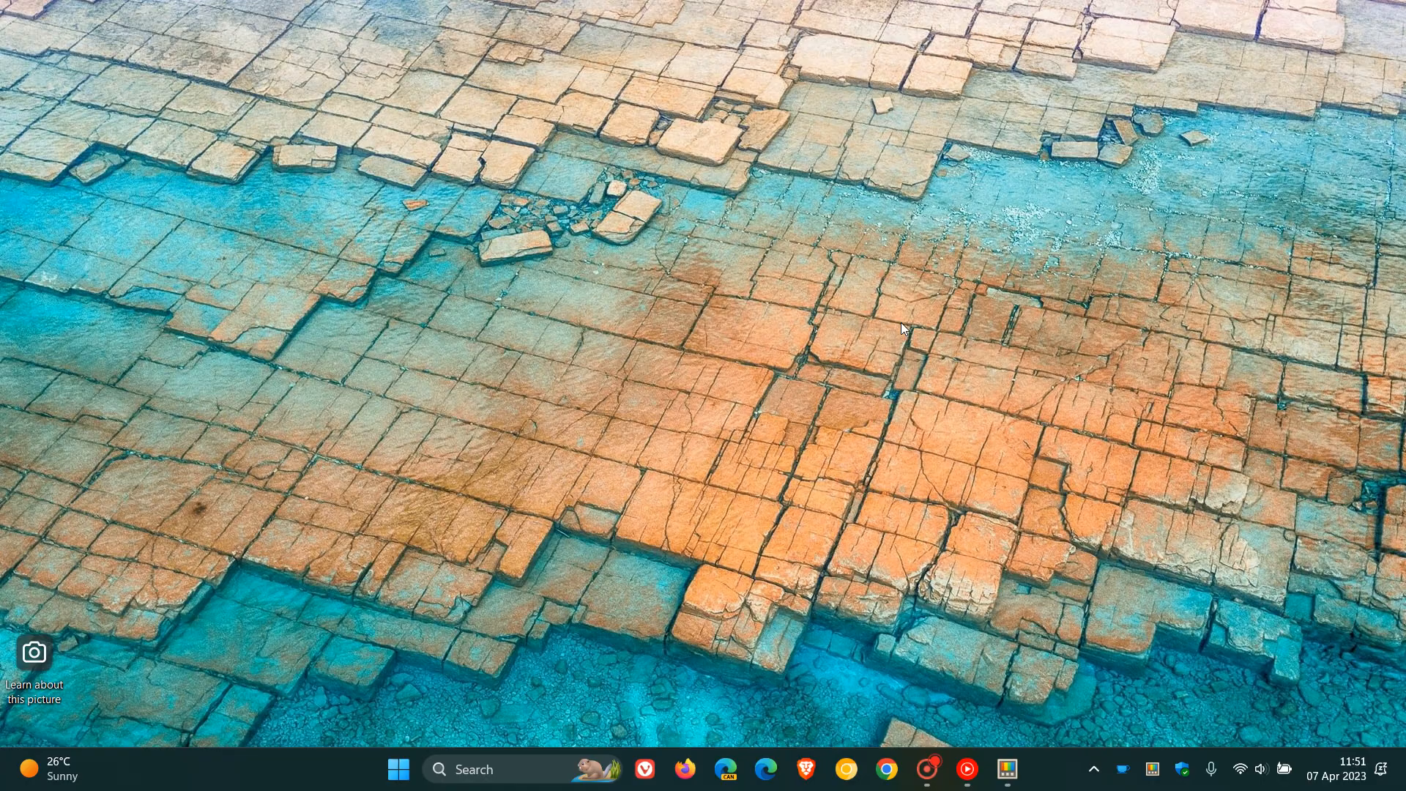